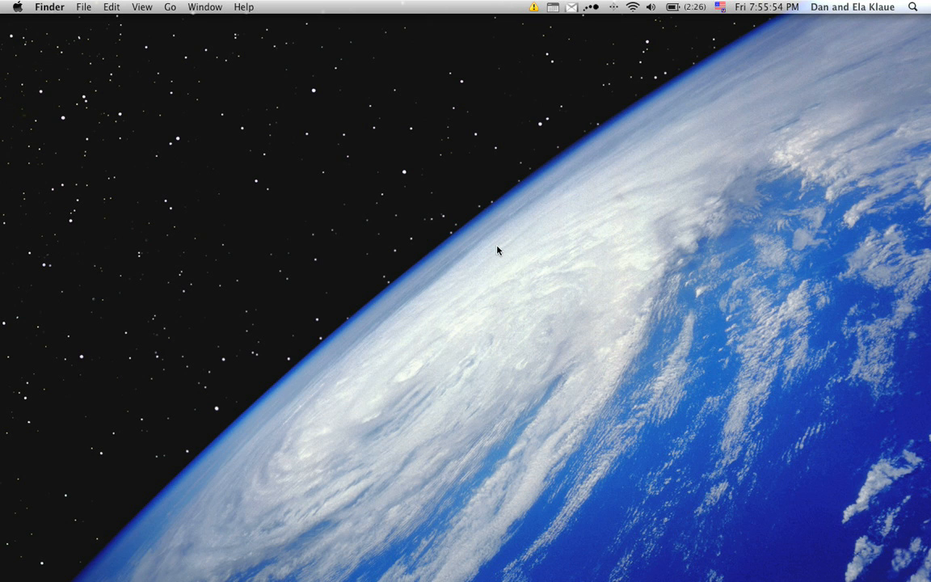
pyautogui.moveTo(514, 271)
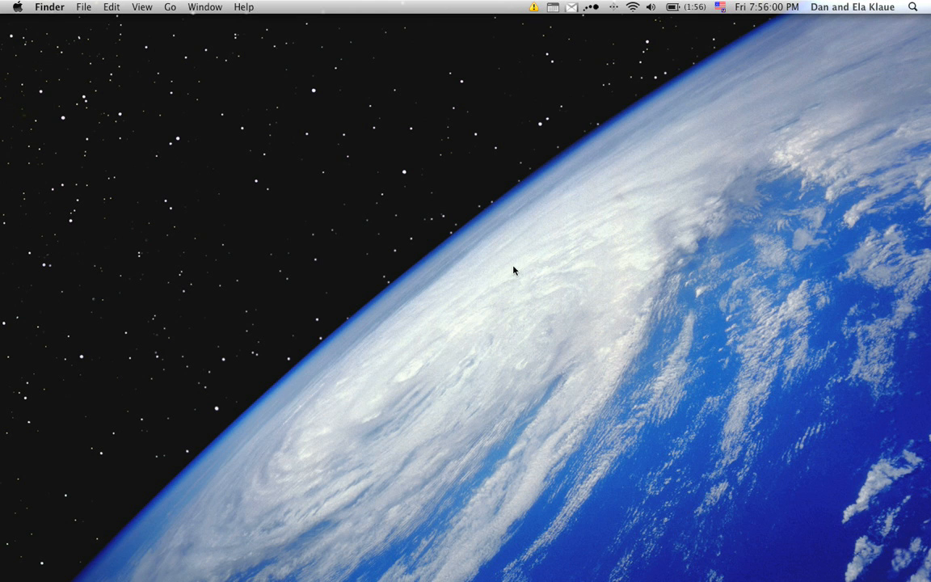
pyautogui.moveTo(589, 566)
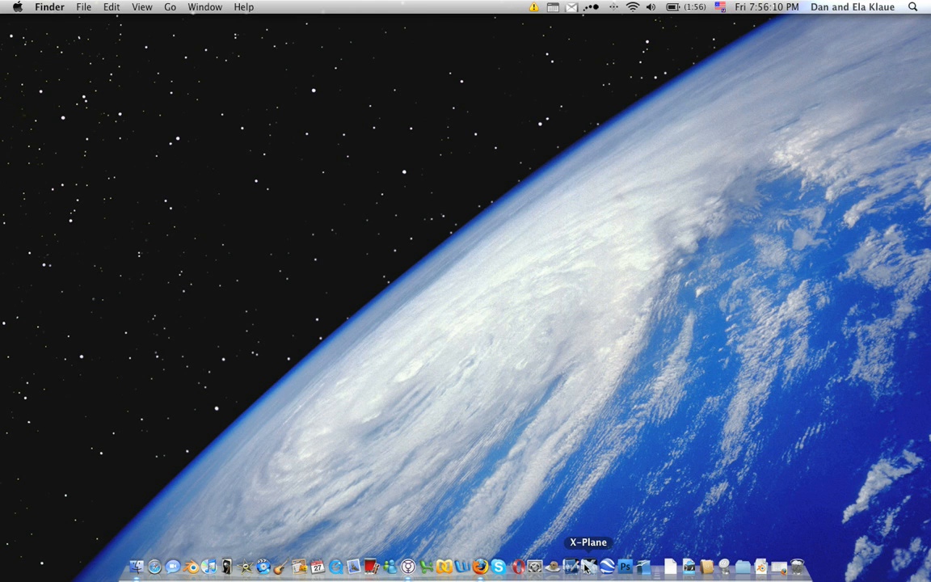
pyautogui.moveTo(572, 566)
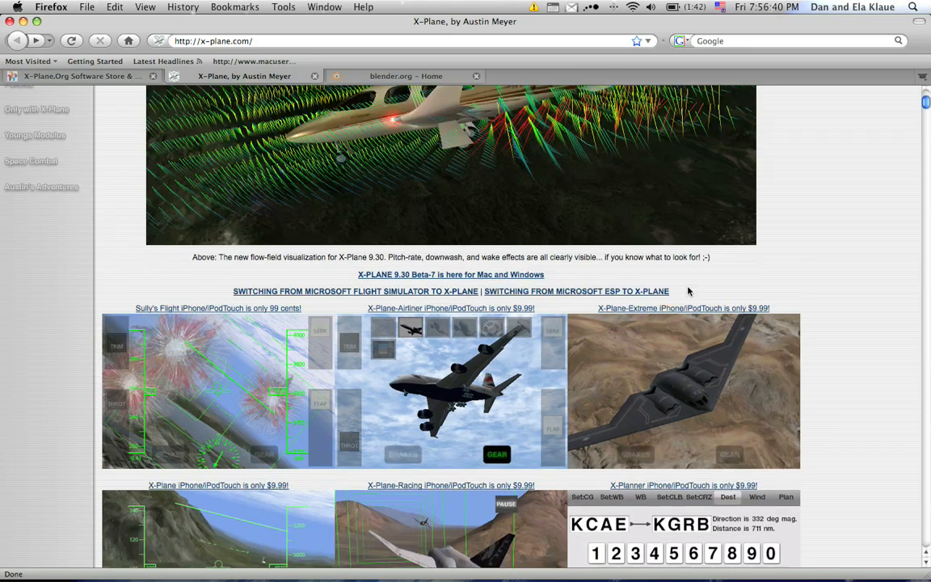
# Save the Installer 2.05 Macintosh demo zip and return to the X-Plane.org tab
pyautogui.scroll(-3)
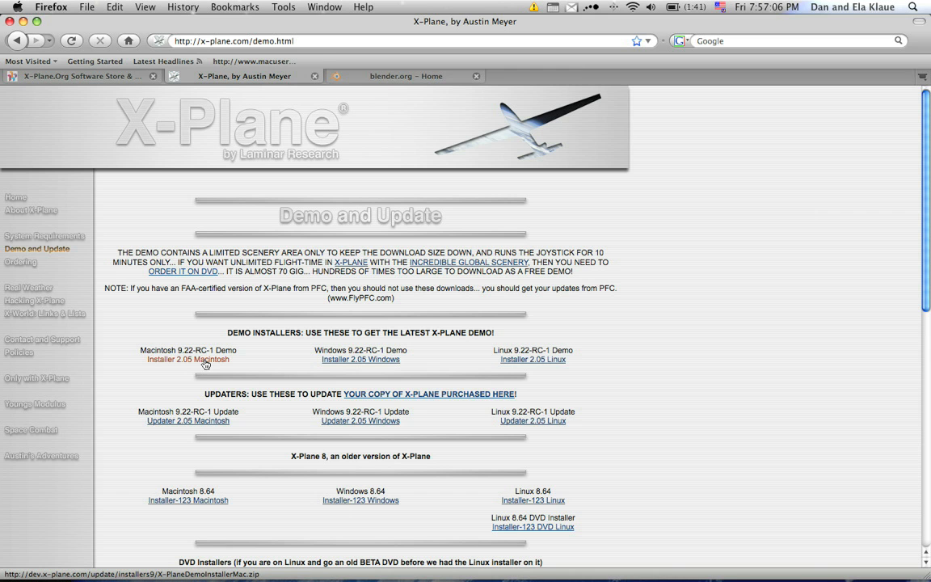
pyautogui.click(188, 359)
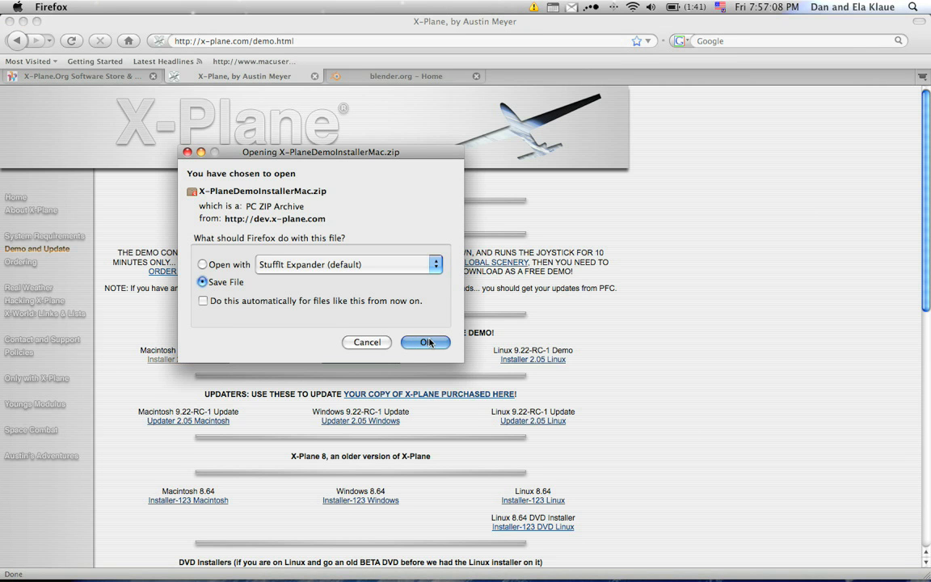
pyautogui.click(426, 342)
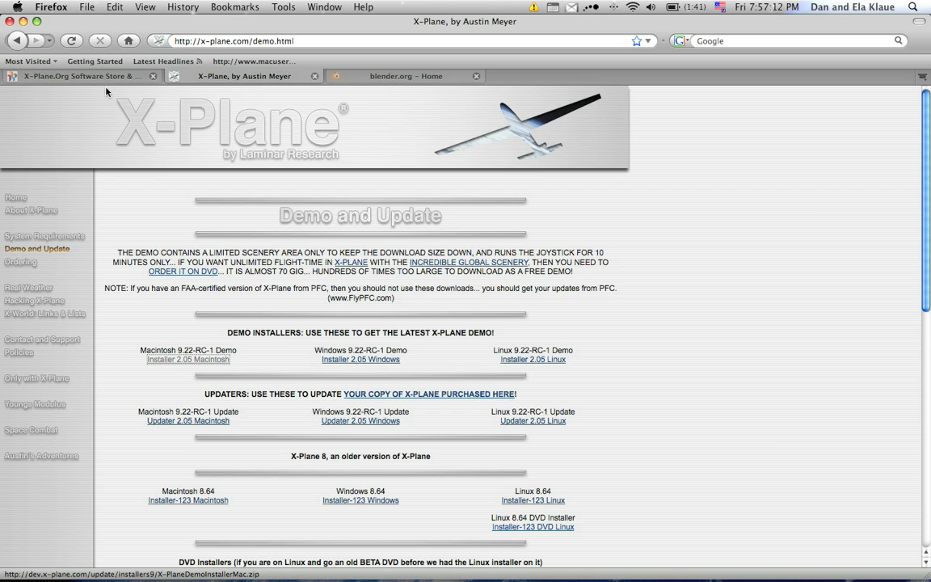
pyautogui.click(77, 75)
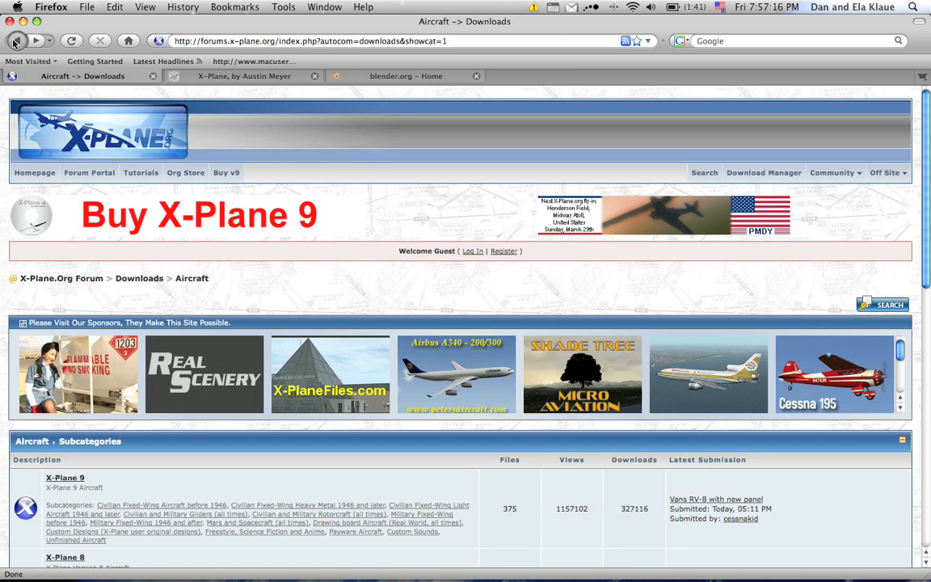
# Go back to the store front and open the Verticopter category's 2-Seater product page
pyautogui.click(17, 41)
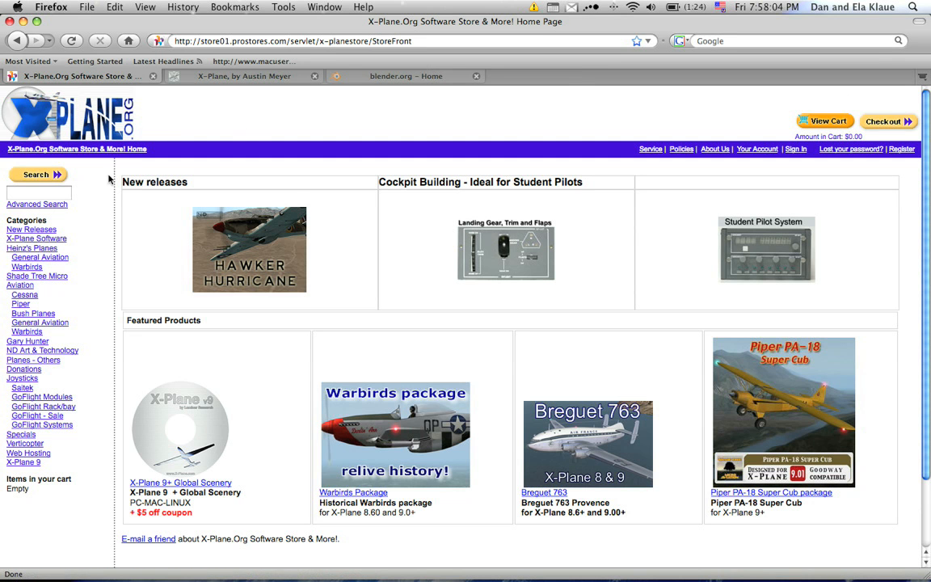
pyautogui.moveTo(80, 309)
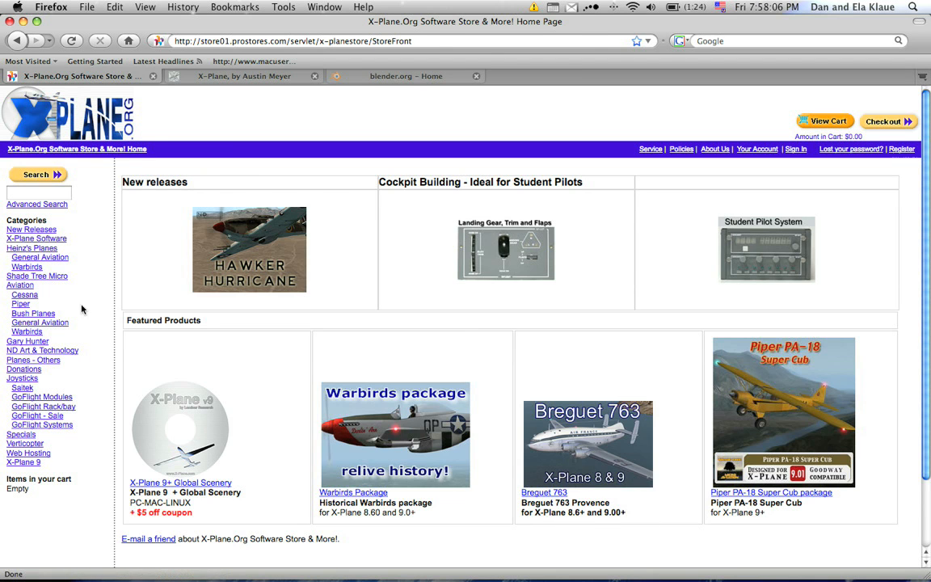
pyautogui.click(40, 257)
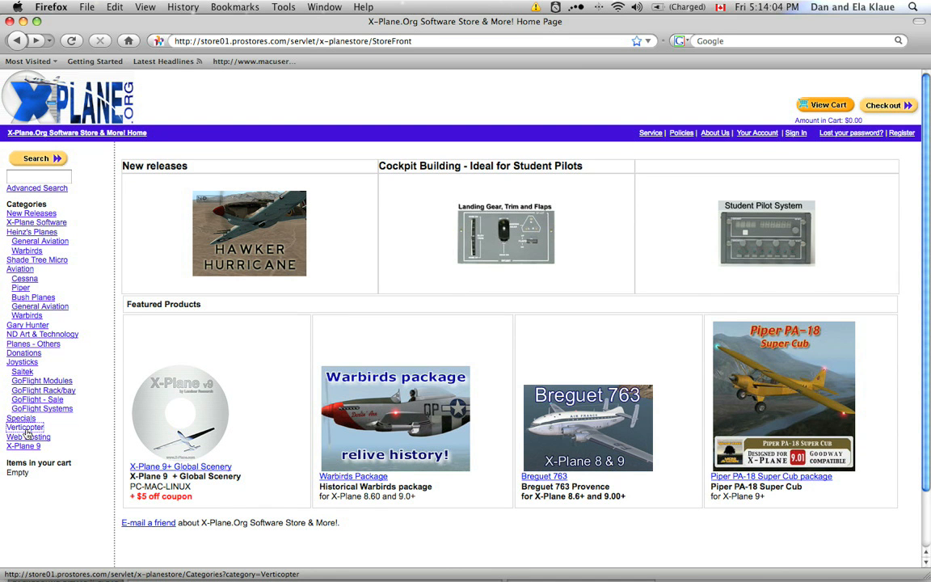
pyautogui.click(24, 426)
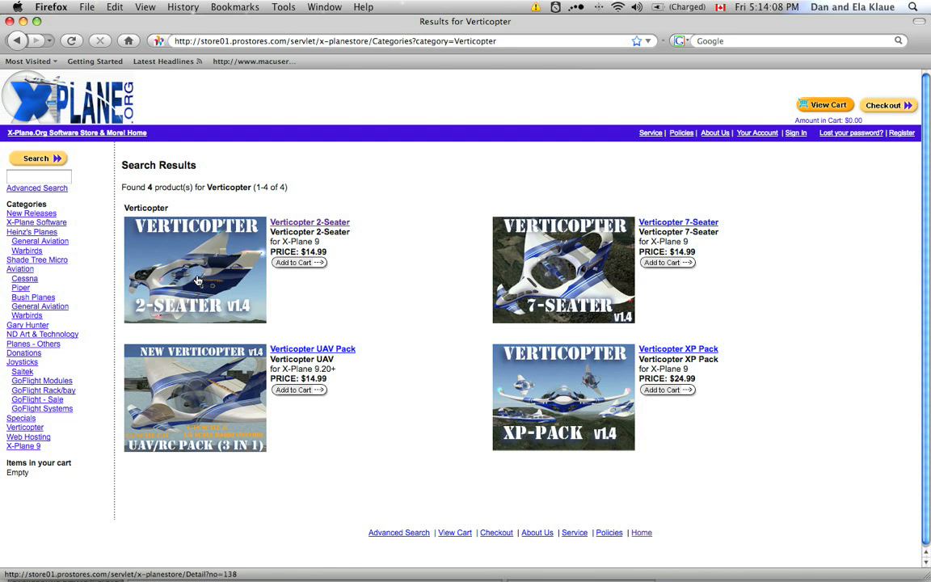
pyautogui.click(310, 221)
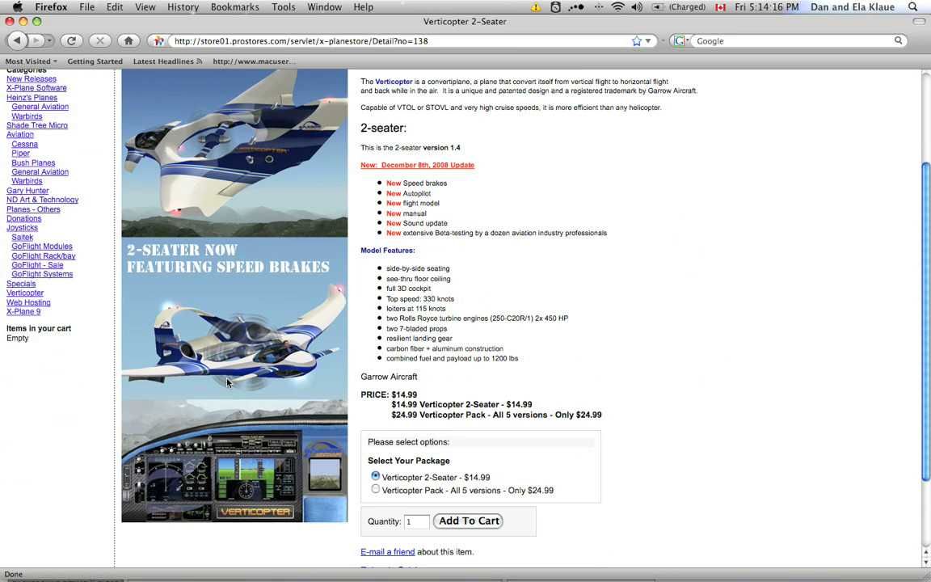
pyautogui.moveTo(252, 395)
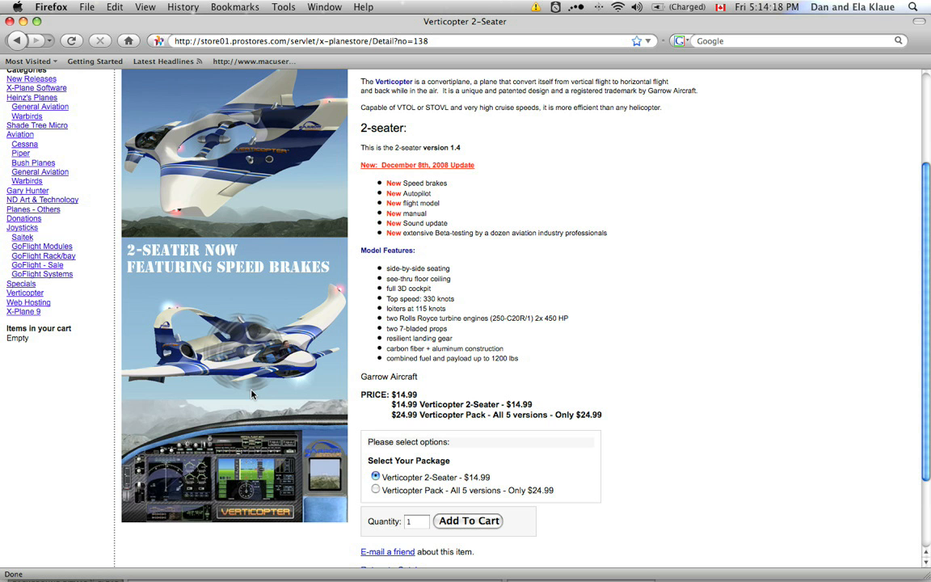
pyautogui.moveTo(307, 323)
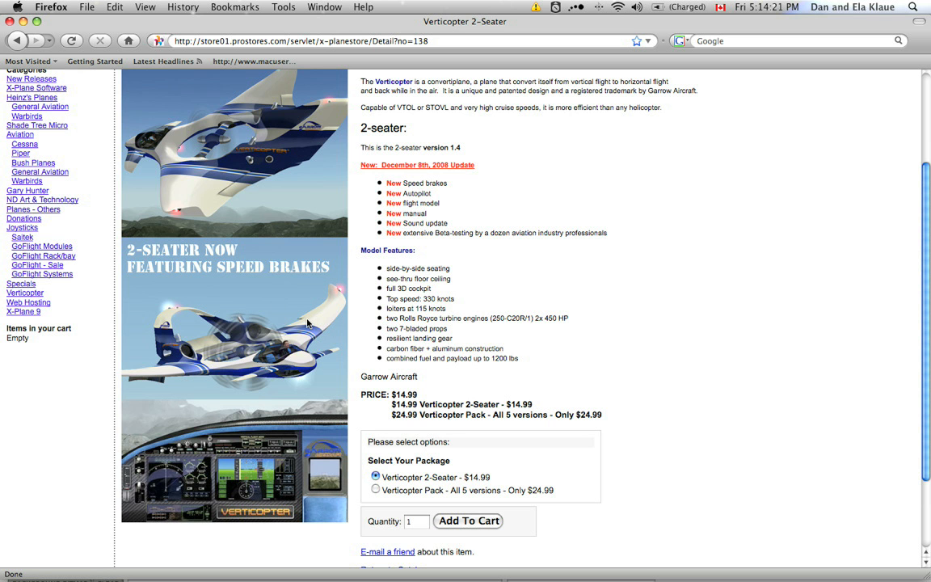
pyautogui.scroll(3)
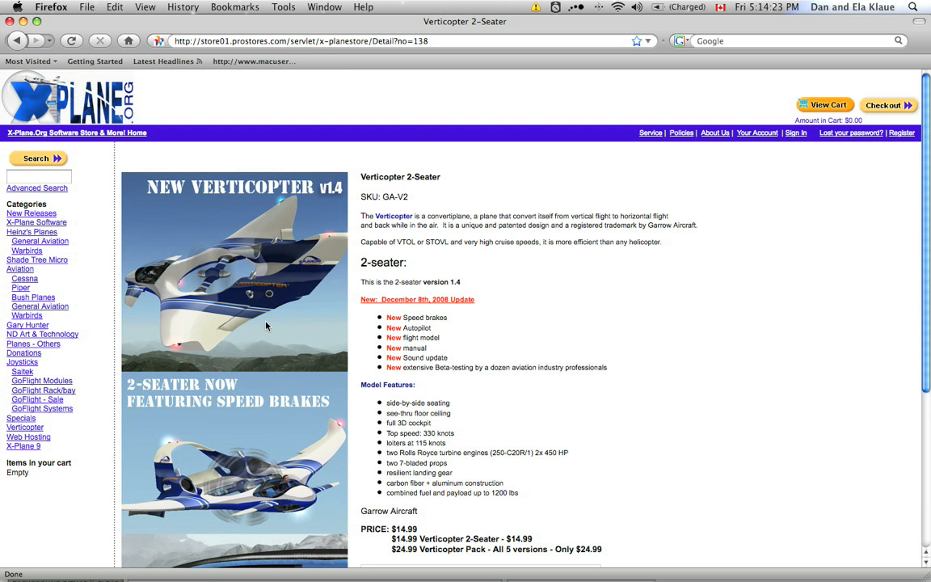
pyautogui.moveTo(17, 40)
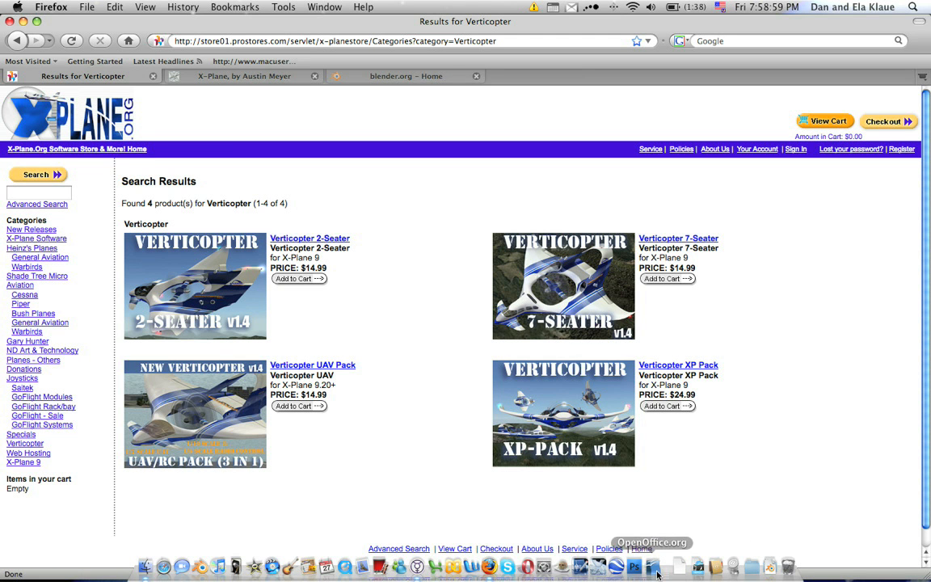
pyautogui.moveTo(579, 566)
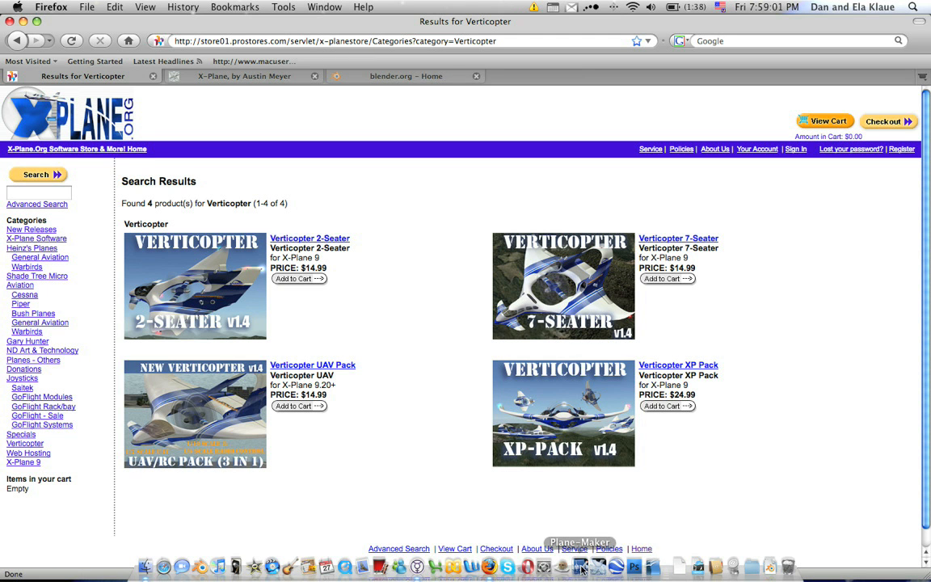
# Launch Plane-Maker, open VertiCopter.acf and rotate the model to view it from above
pyautogui.click(580, 566)
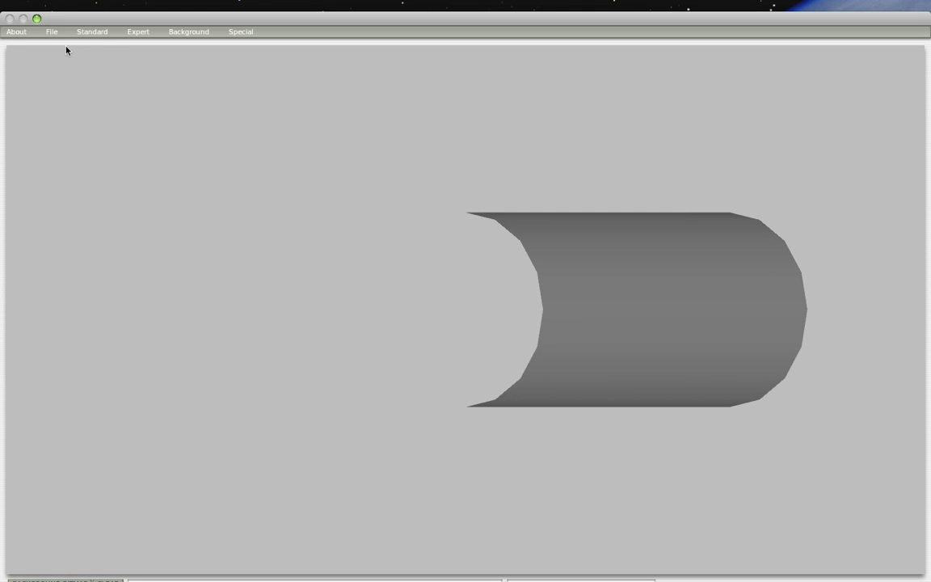
pyautogui.click(51, 31)
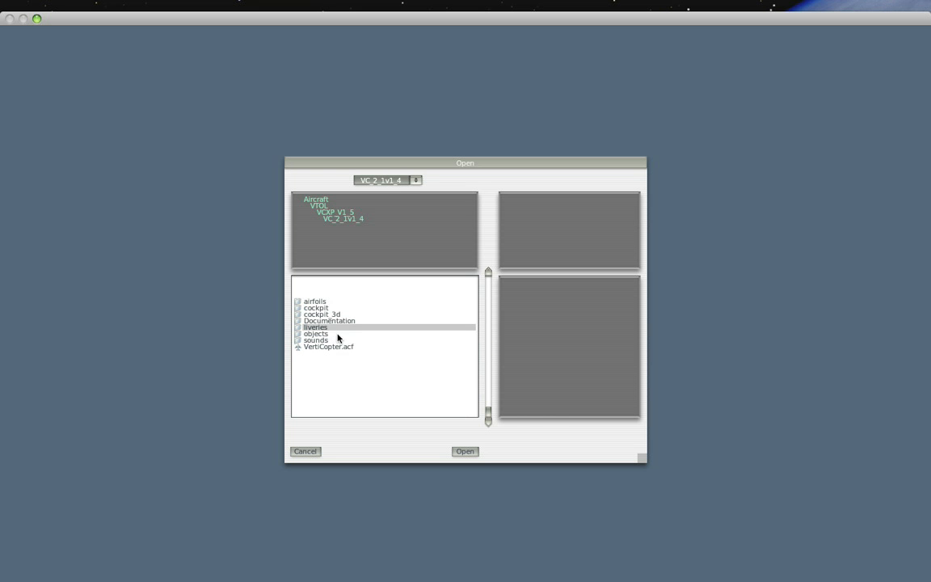
pyautogui.click(465, 451)
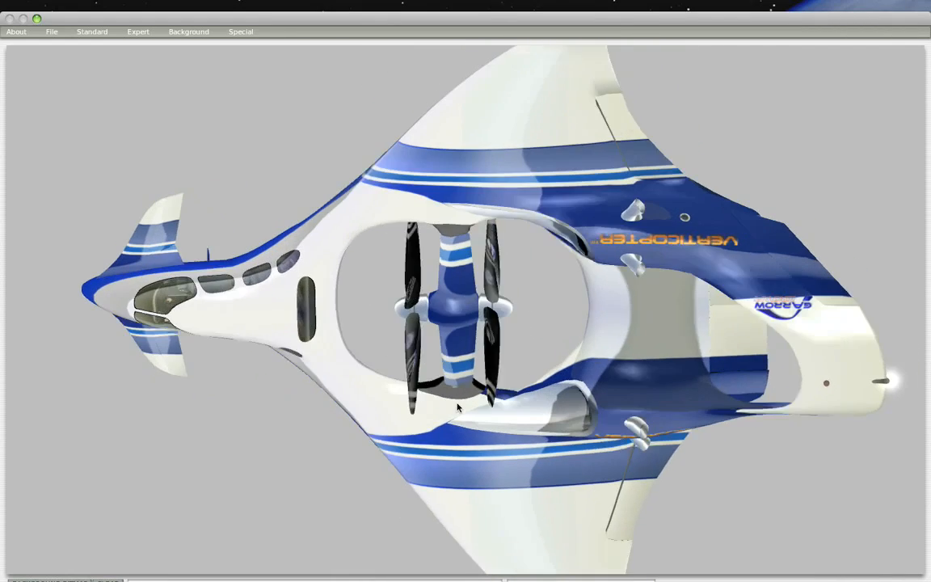
pyautogui.moveTo(457, 408); pyautogui.dragTo(564, 247)
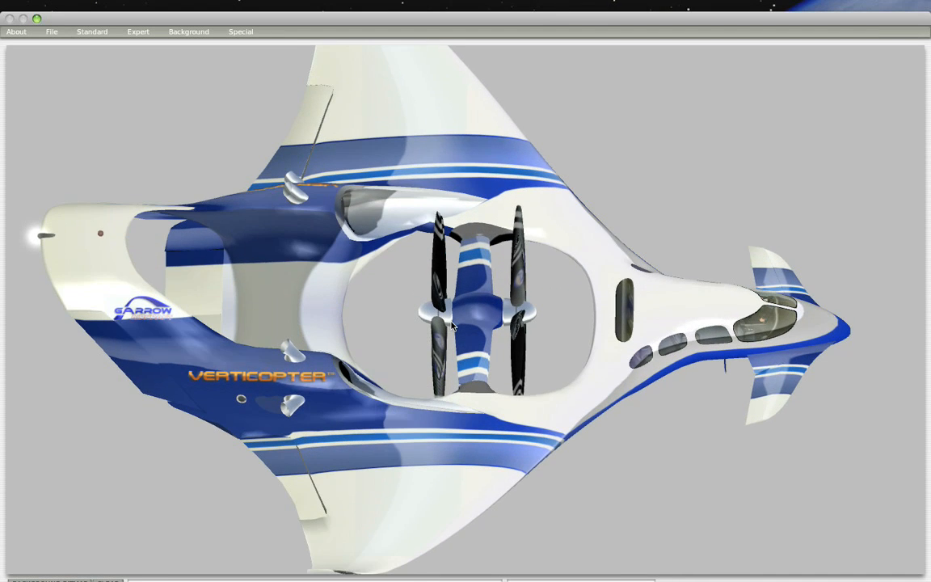
# Open the B777-200 British Airways aircraft from the Aircraft > Heavy Metal folder
pyautogui.click(51, 31)
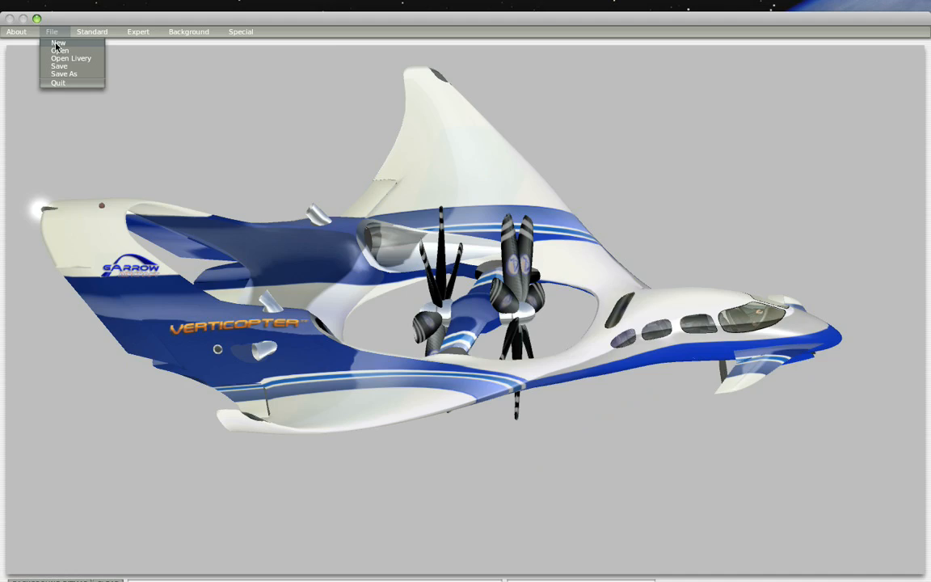
pyautogui.click(59, 50)
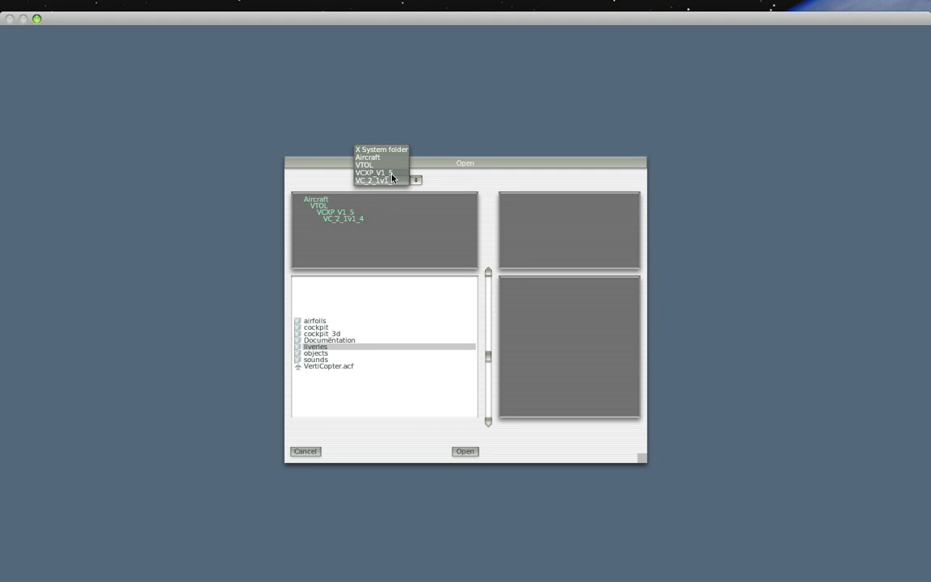
pyautogui.click(366, 157)
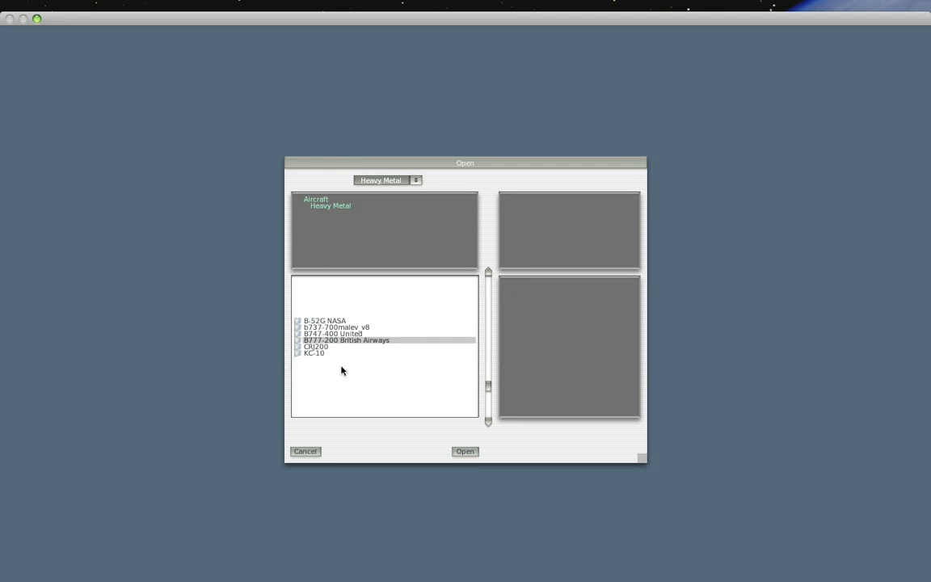
pyautogui.doubleClick(346, 339)
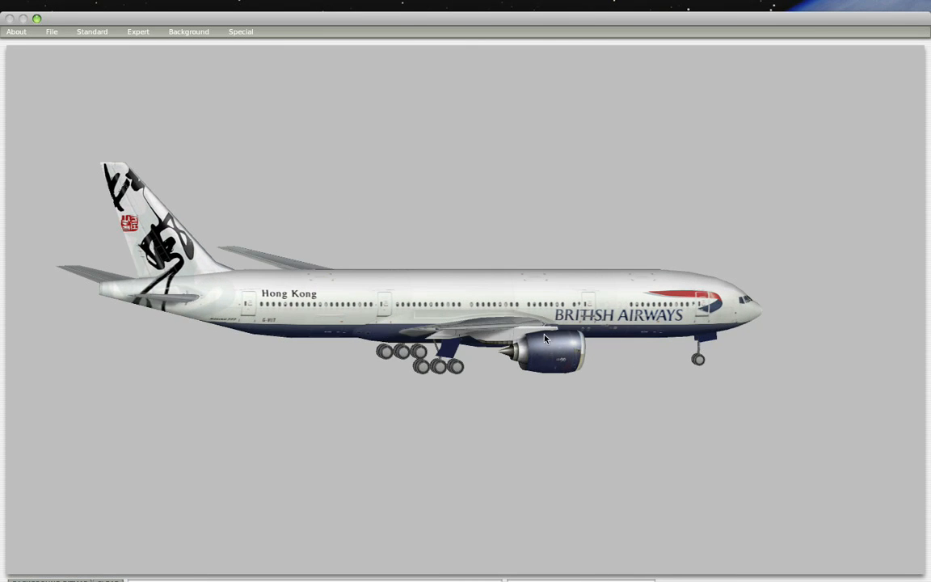
pyautogui.moveTo(462, 395)
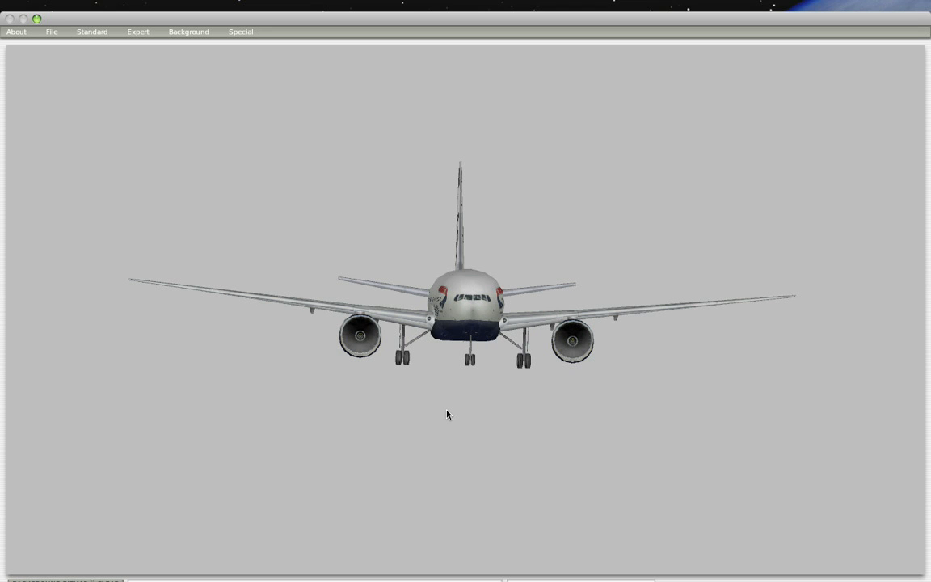
pyautogui.moveTo(467, 421)
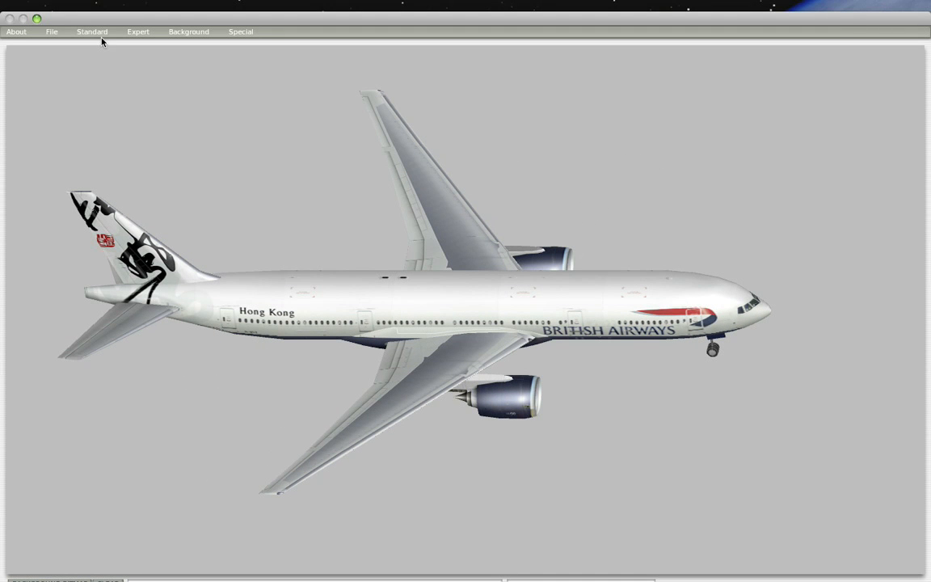
# In Standard > Wings, set Wing 3 semi-length to 66.8 ft and sweep to -18.1 degrees
pyautogui.click(91, 31)
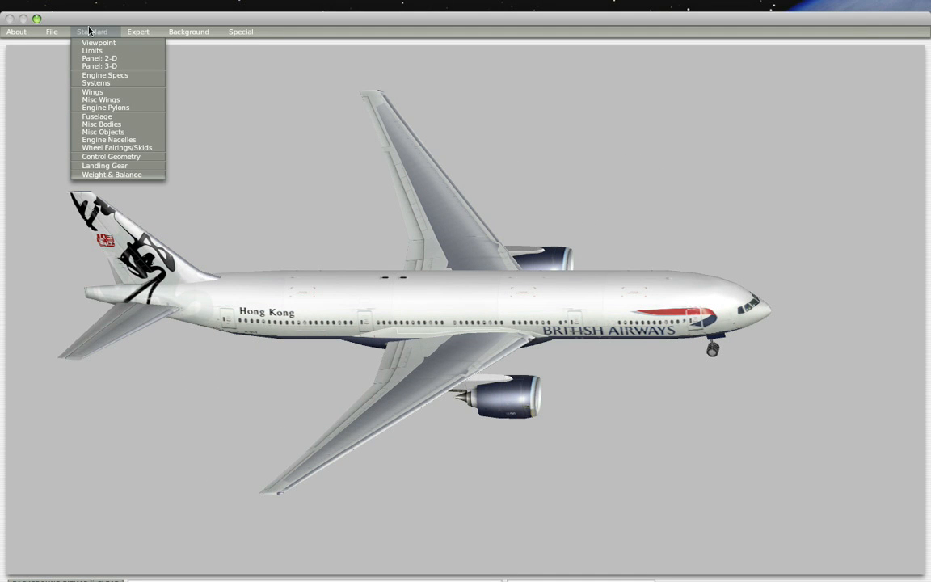
pyautogui.moveTo(92, 91)
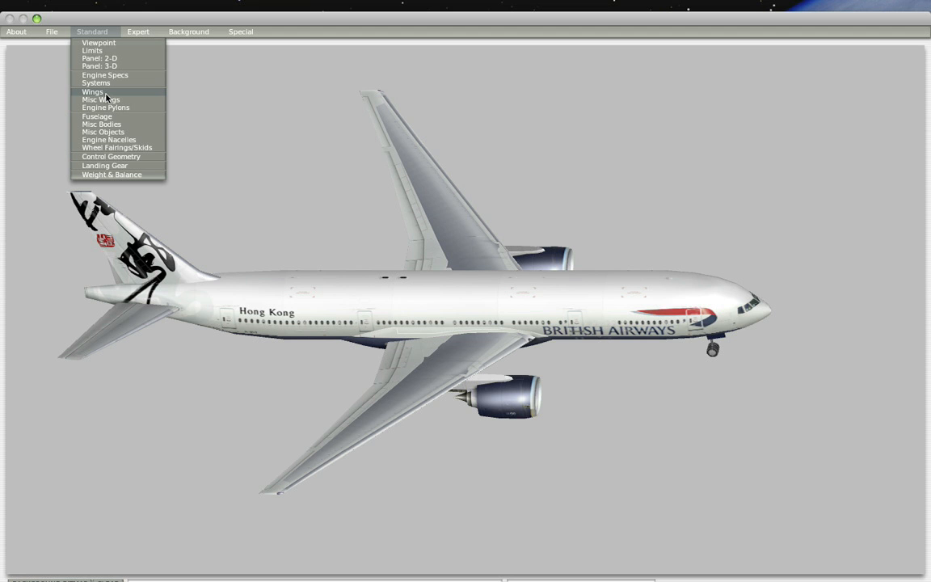
pyautogui.click(92, 91)
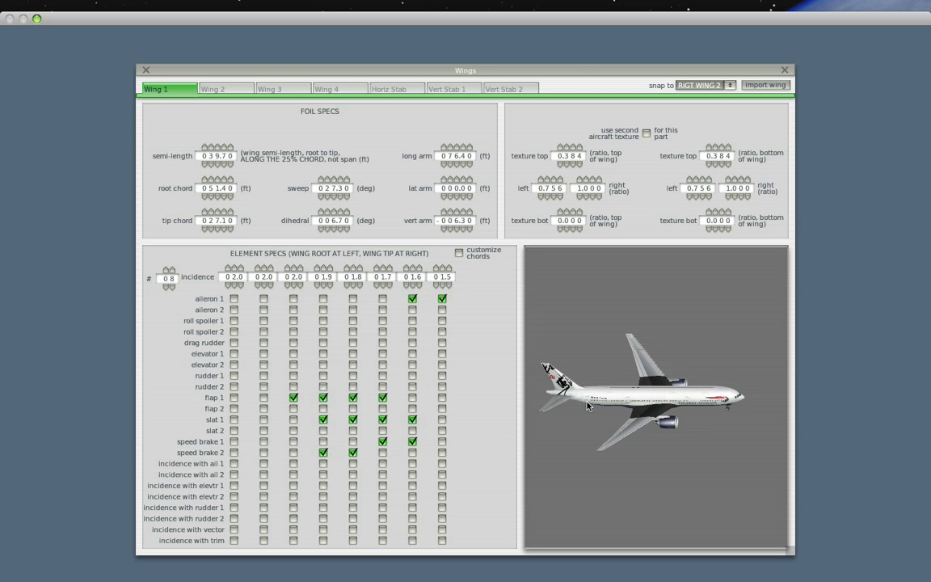
pyautogui.moveTo(603, 370)
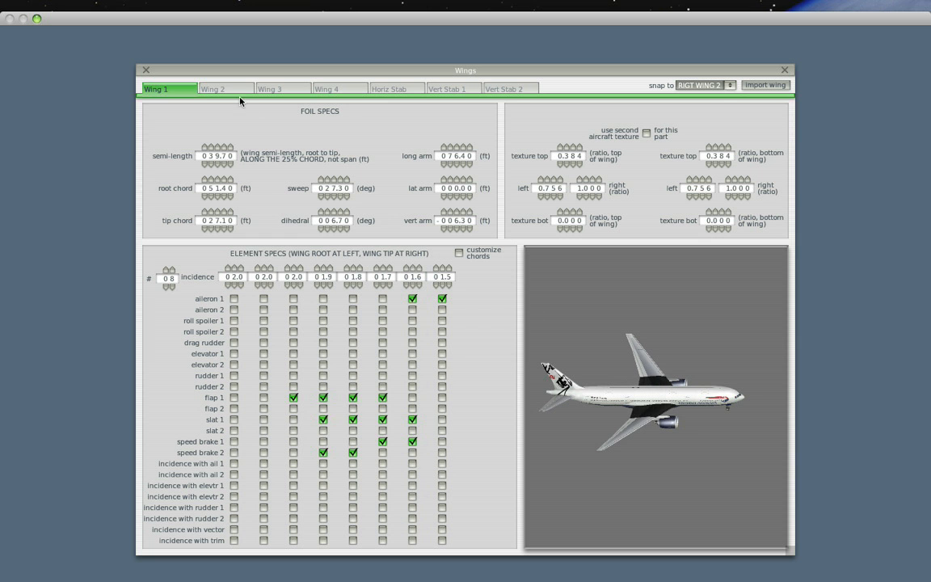
pyautogui.click(269, 89)
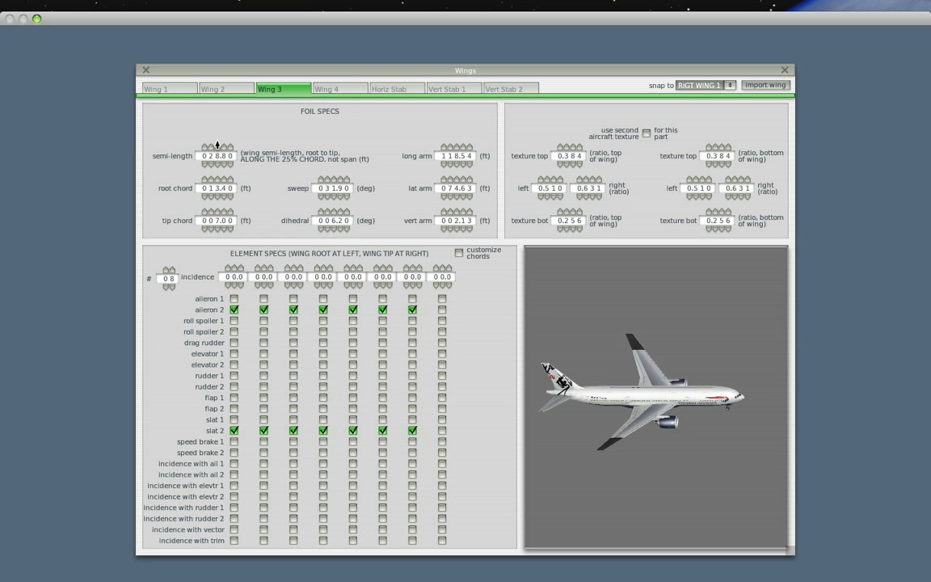
pyautogui.click(216, 146)
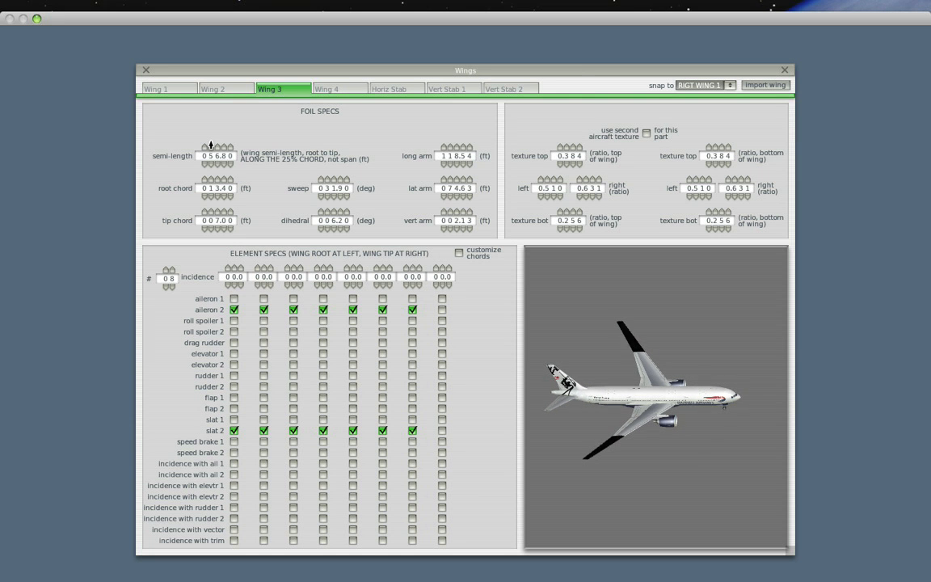
pyautogui.click(211, 146)
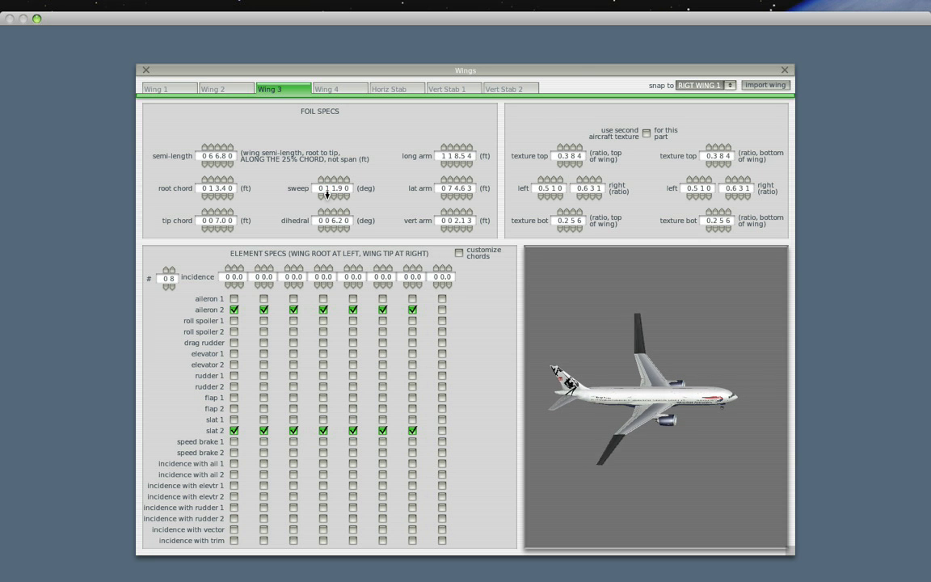
pyautogui.click(327, 183)
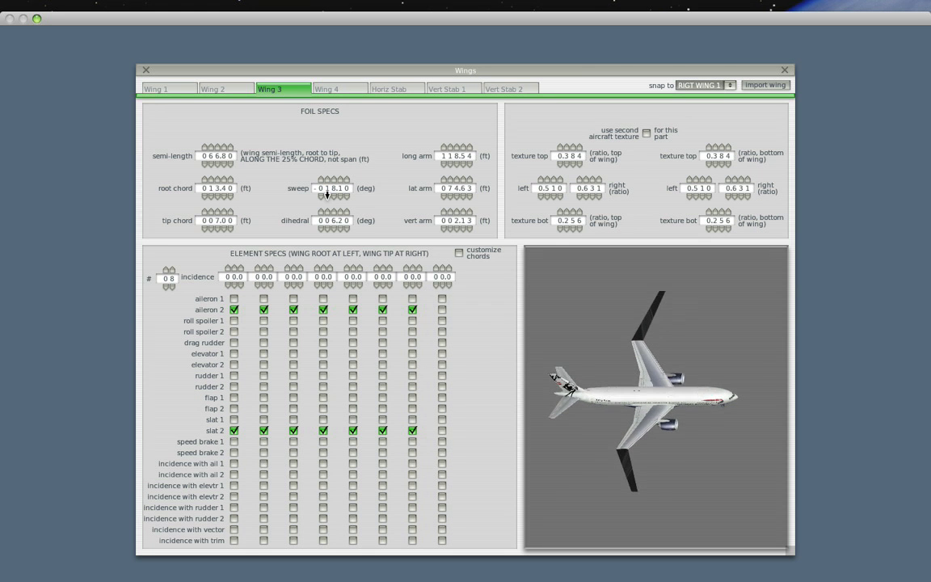
pyautogui.moveTo(638, 395); pyautogui.dragTo(619, 388)
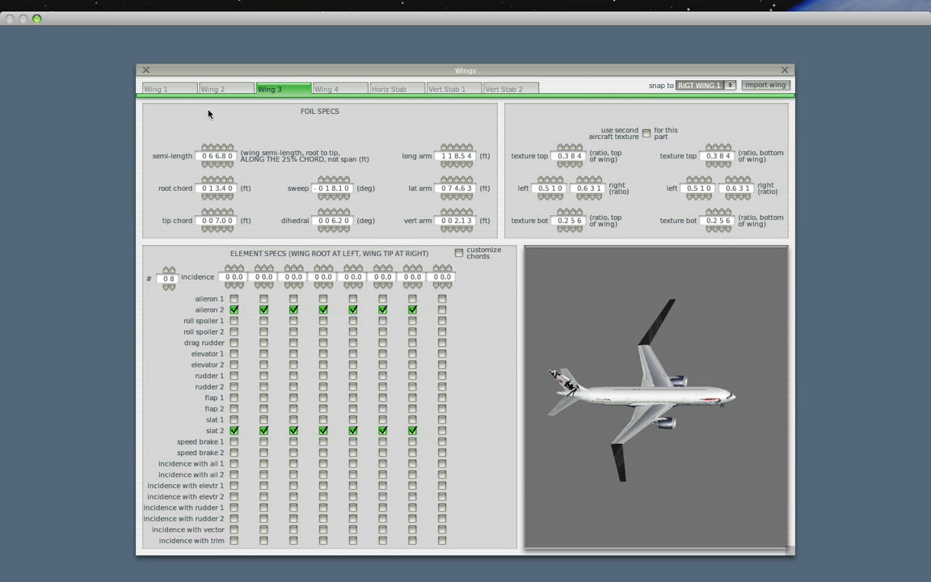
pyautogui.moveTo(184, 87)
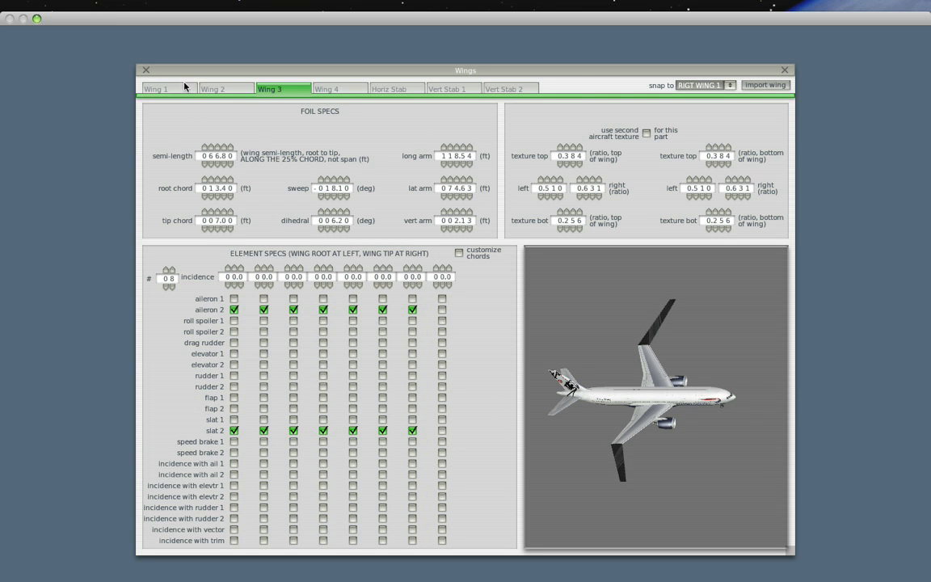
pyautogui.click(92, 31)
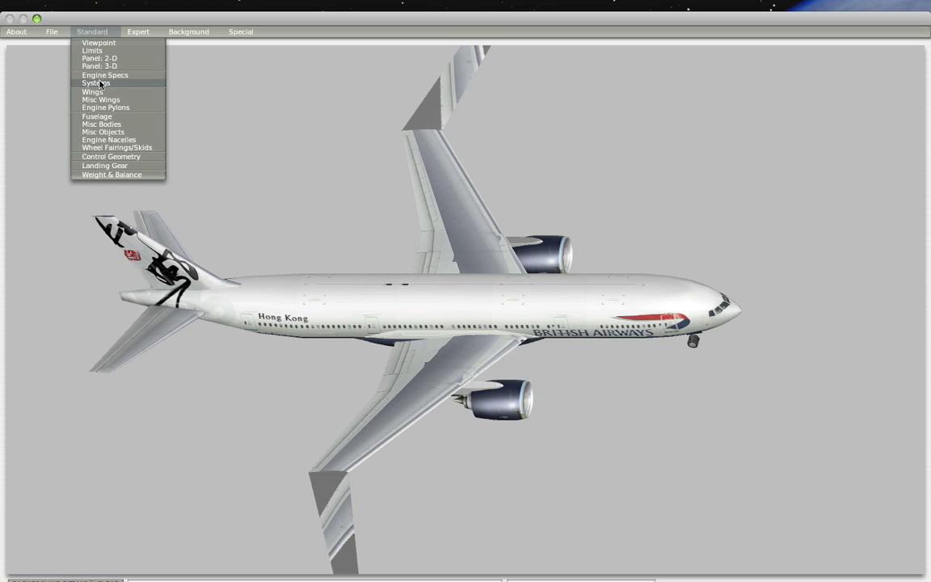
# In Engine Specs, raise maximum allowable jet thrust from 93,700 lb to 163,700 lb
pyautogui.click(105, 75)
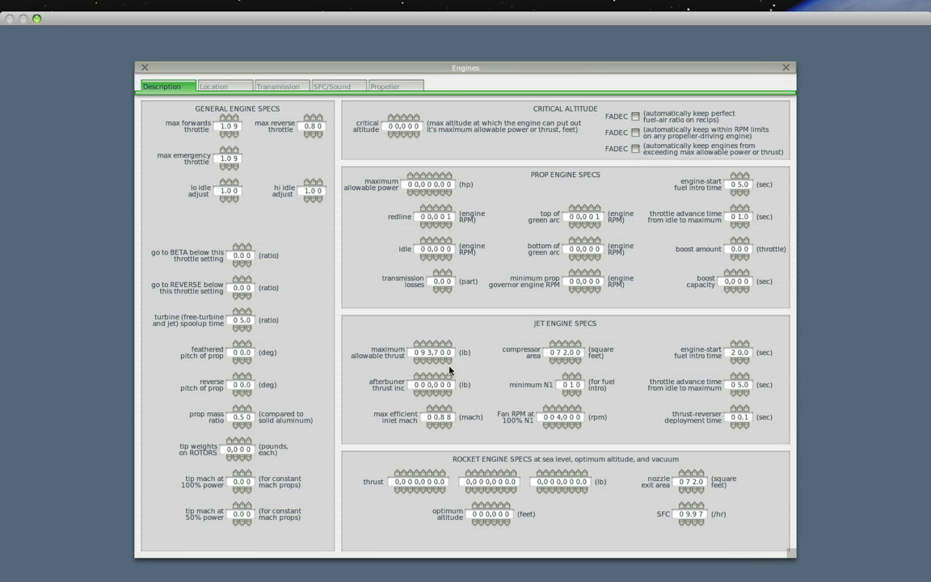
pyautogui.click(421, 352)
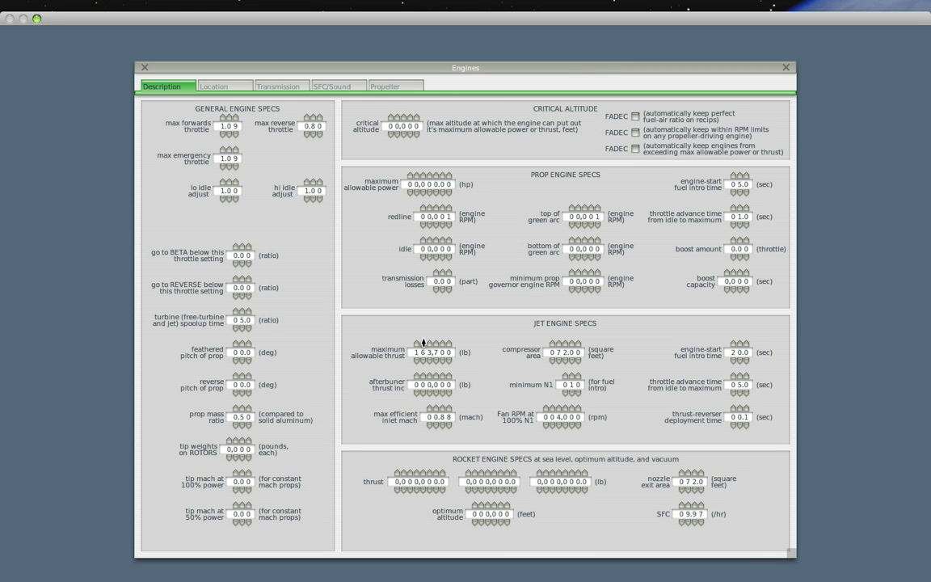
pyautogui.click(785, 67)
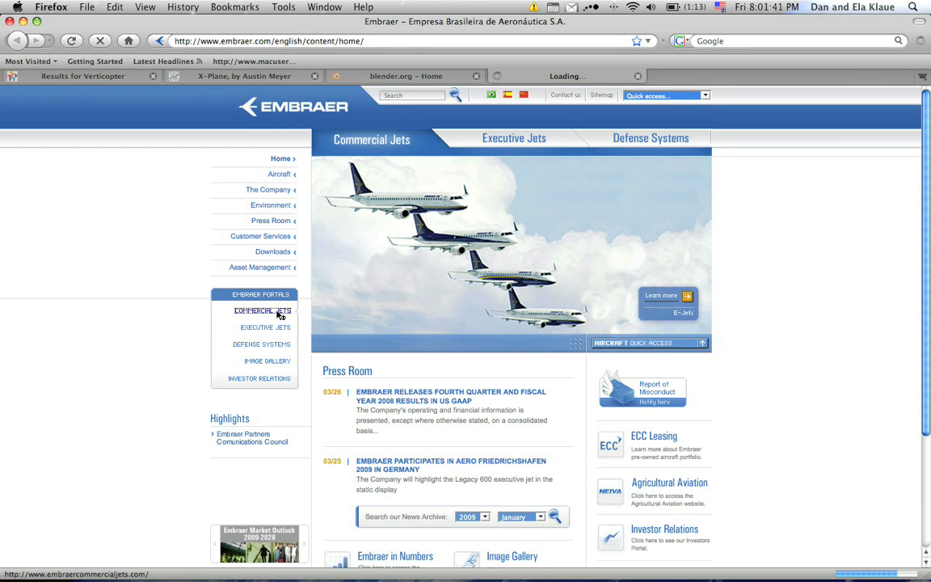
# Go to Embraer's Commercial Jets portal and open the ERJ 140 product page
pyautogui.click(261, 310)
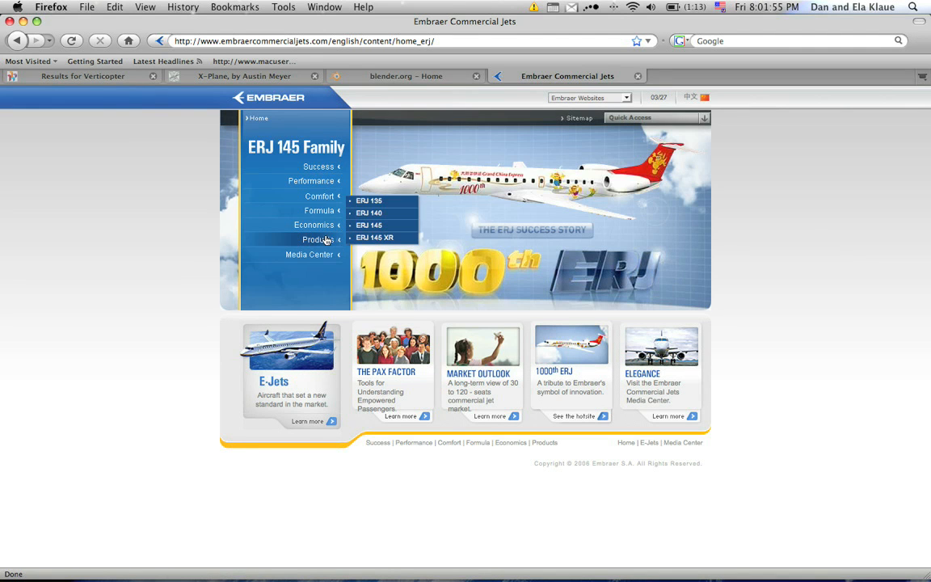
pyautogui.click(369, 213)
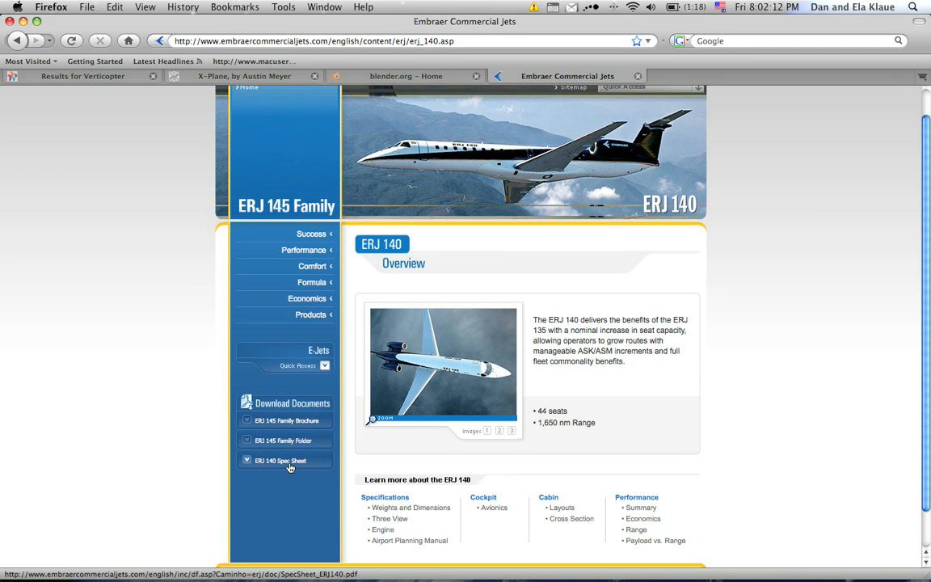
pyautogui.click(325, 365)
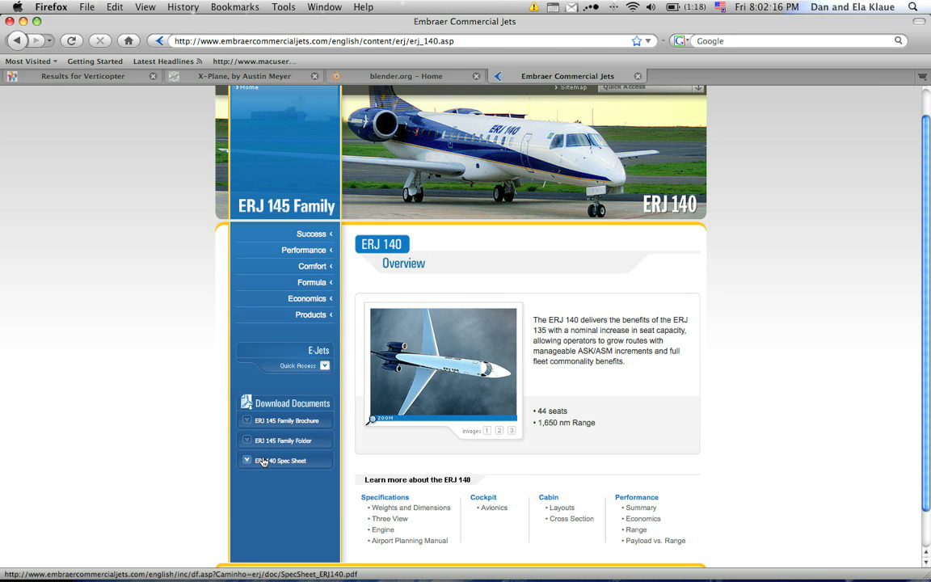
# Download the ERJ 140 Spec Sheet and open it with Preview
pyautogui.click(284, 460)
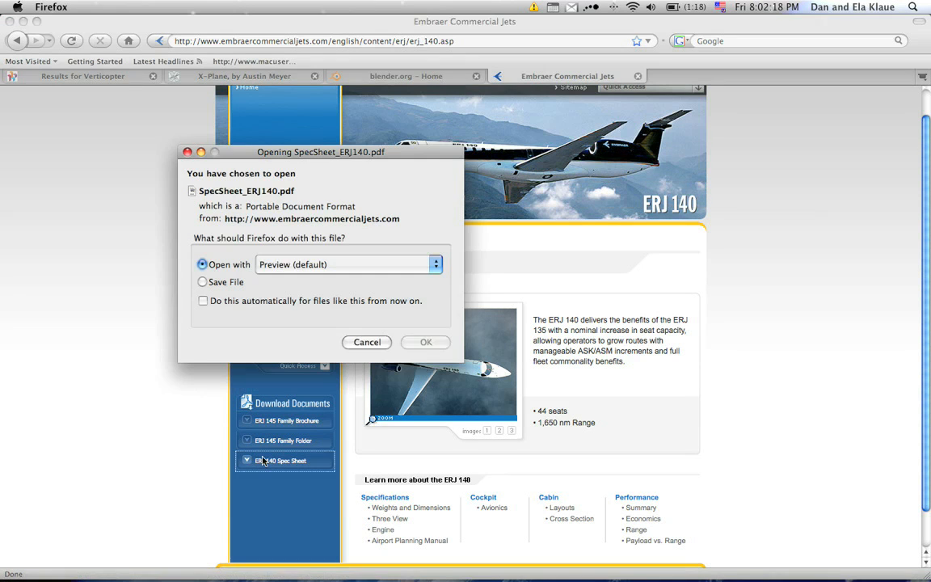
pyautogui.click(426, 342)
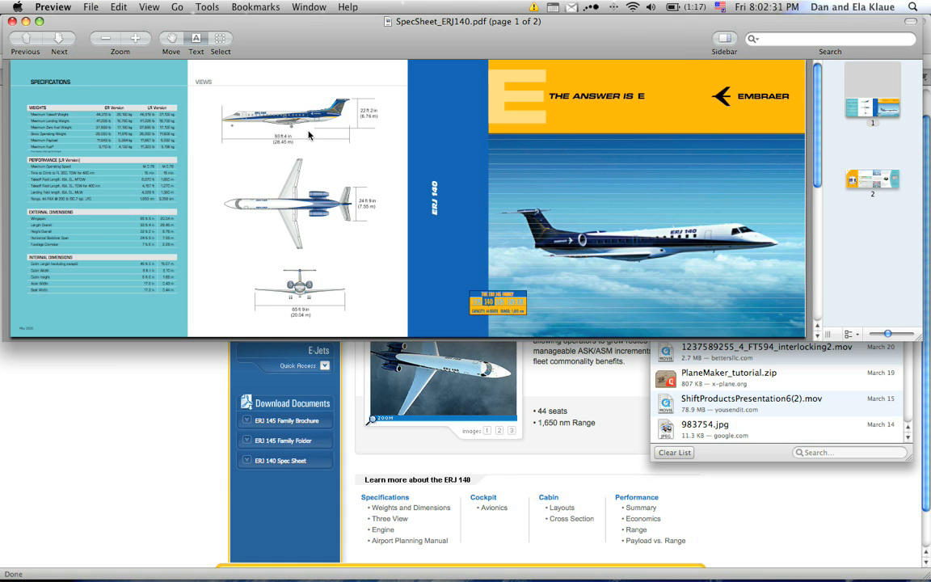
pyautogui.moveTo(204, 149)
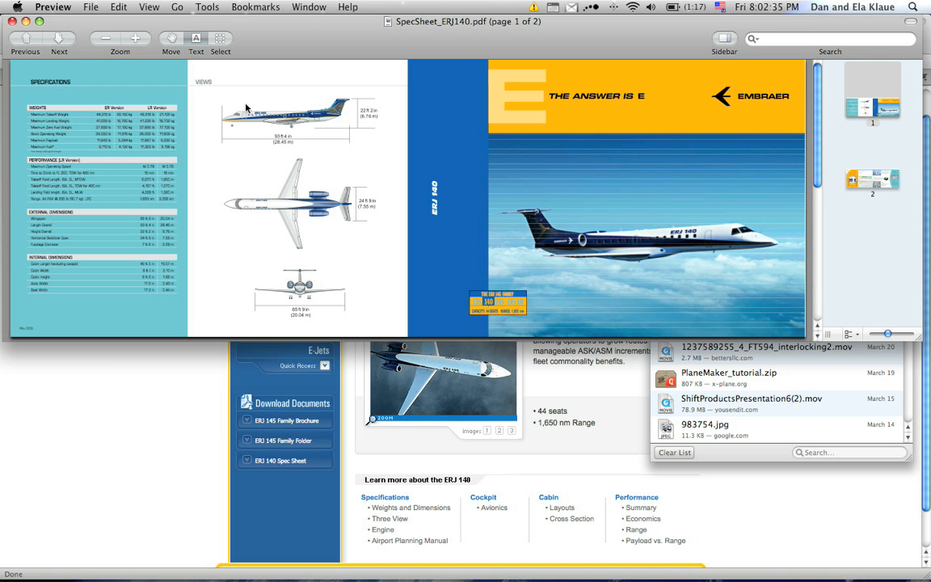
pyautogui.moveTo(342, 286)
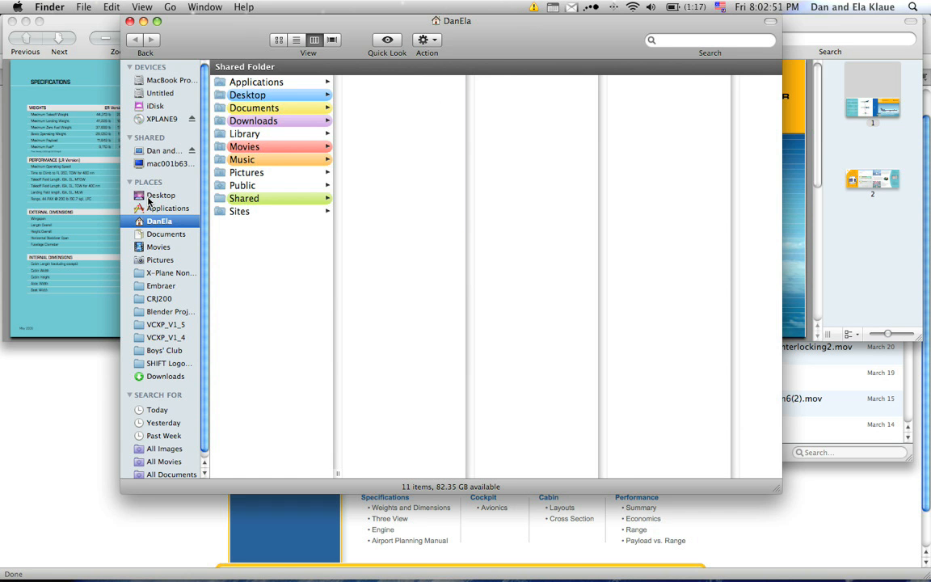
# Choose Desktop in the Finder sidebar, then open a menu from the menu bar
pyautogui.click(161, 195)
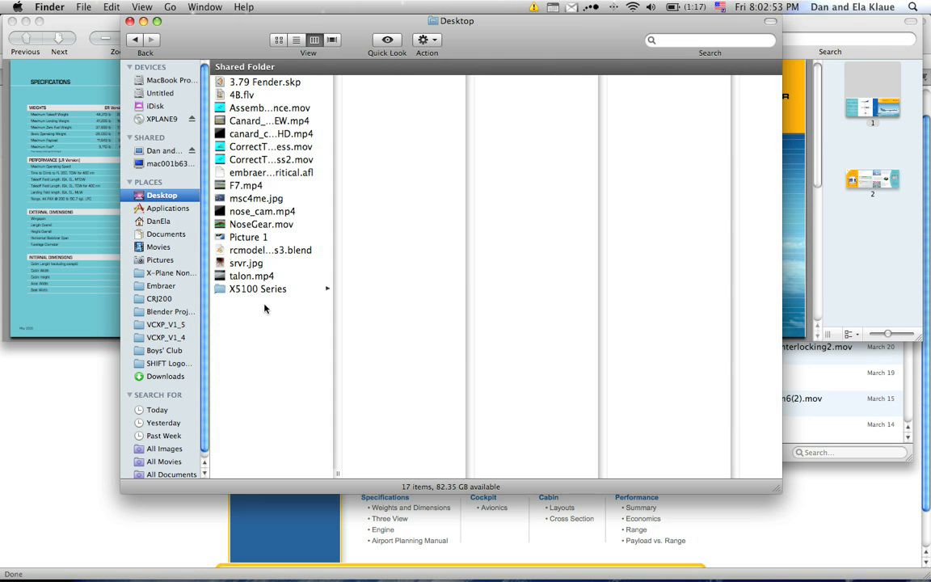
pyautogui.moveTo(279, 314)
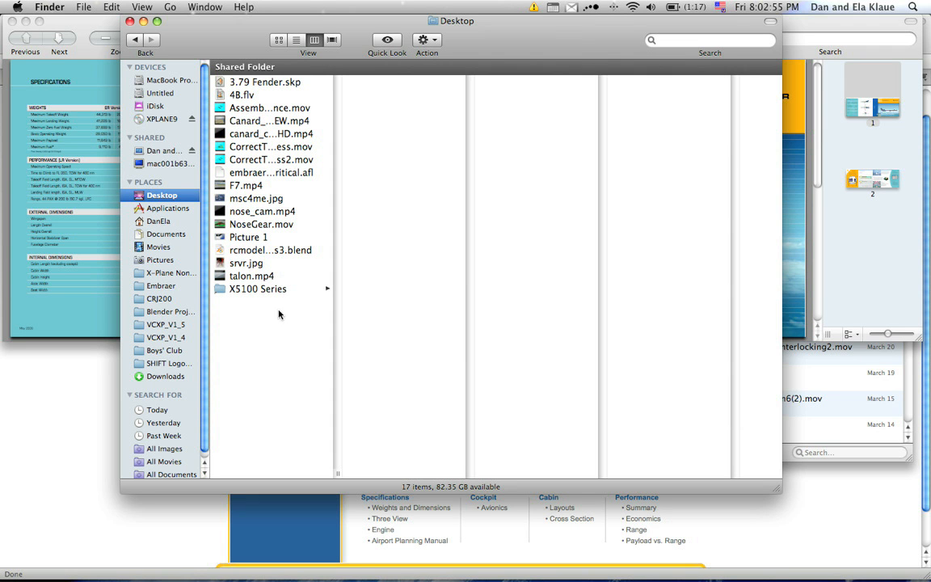
pyautogui.moveTo(275, 94)
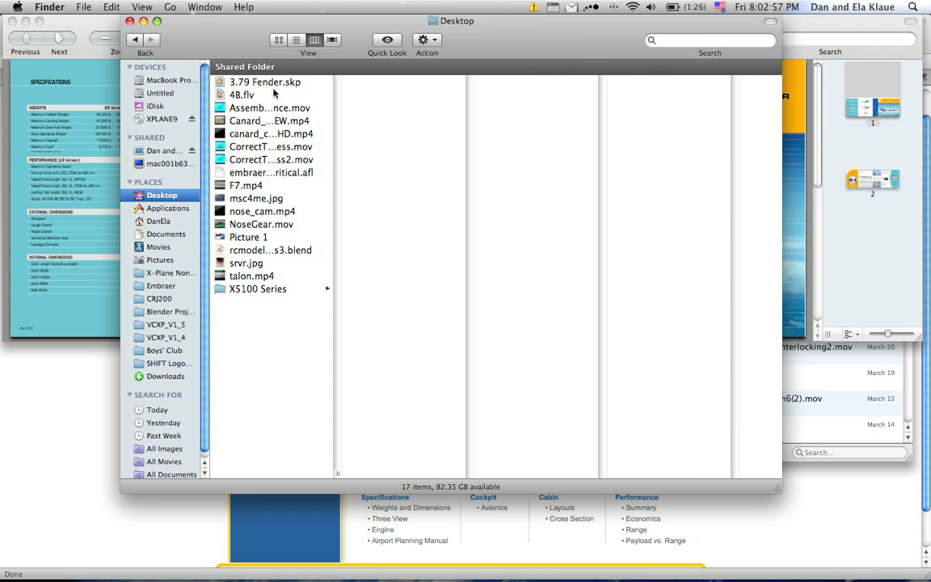
pyautogui.click(296, 40)
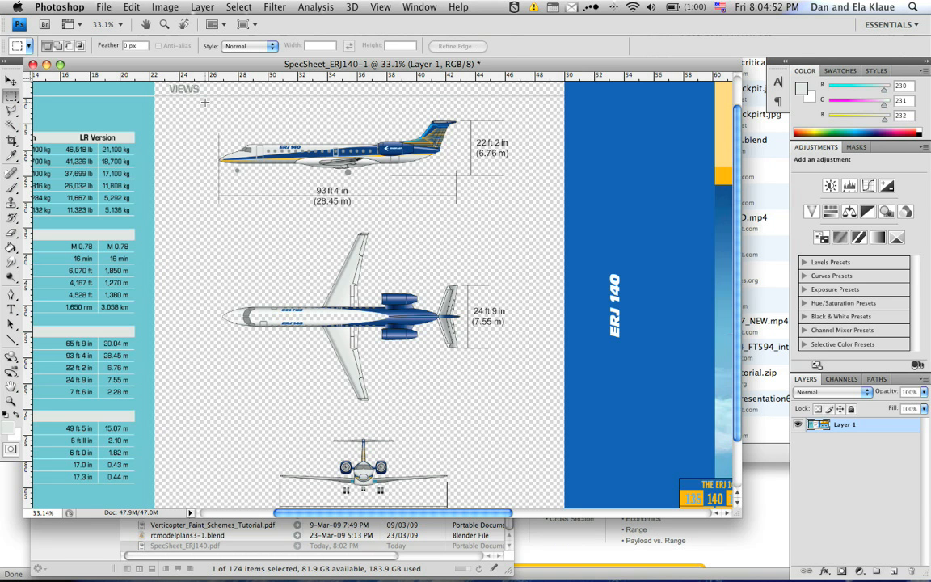
# Marquee-select the side-view drawing and its dimensions at the top of the Views area
pyautogui.moveTo(205, 103); pyautogui.dragTo(515, 222)
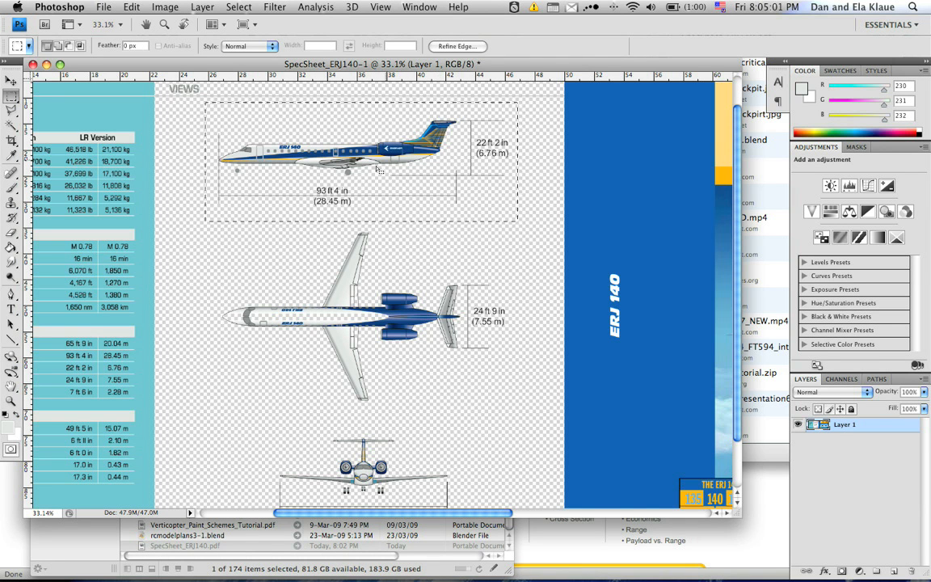
pyautogui.moveTo(295, 143)
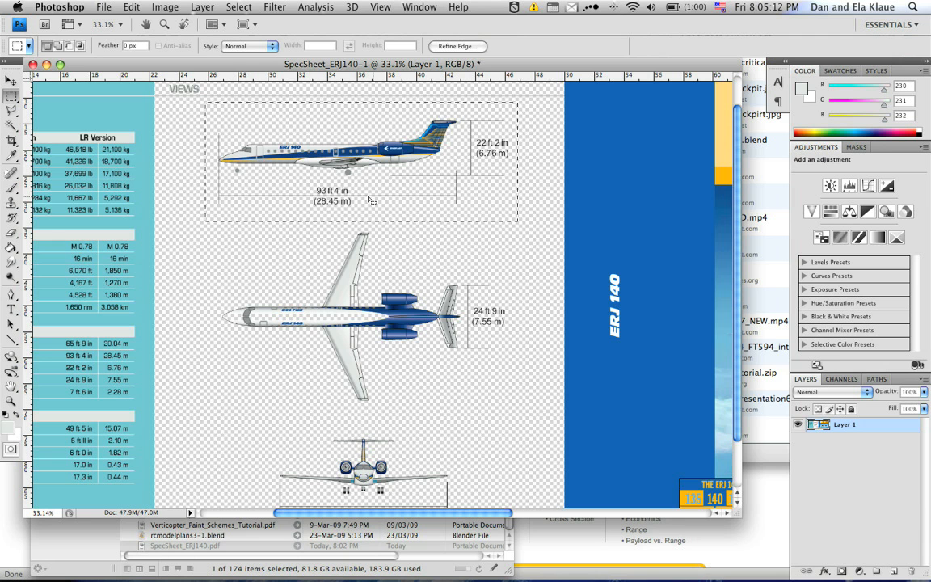
# Create a new transparent Photoshop document 1280 pixels wide at 300 ppi
pyautogui.click(103, 7)
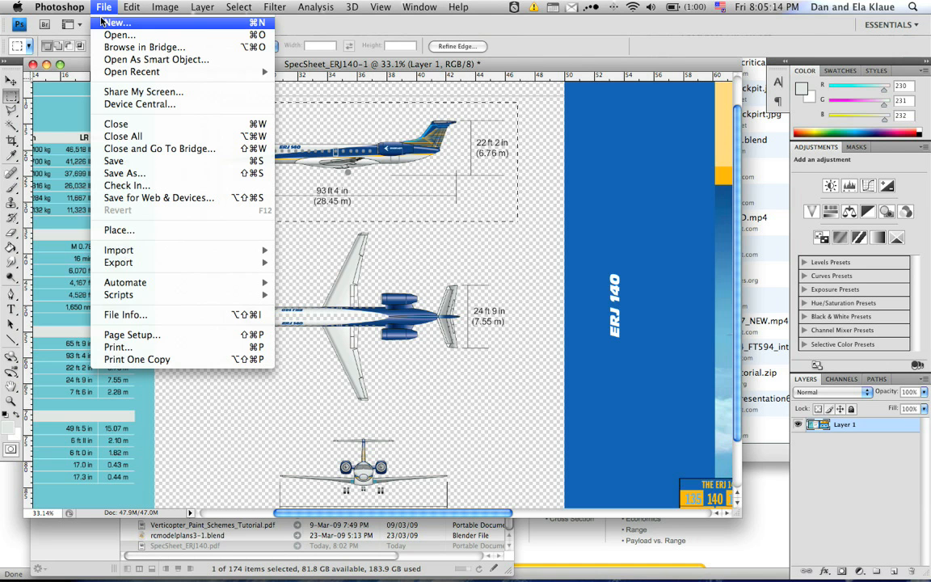
pyautogui.click(116, 22)
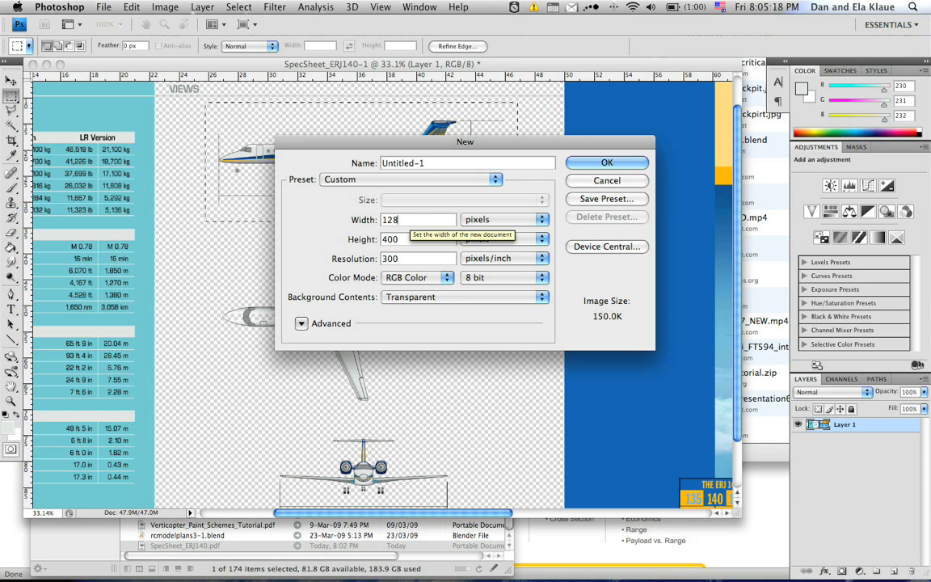
pyautogui.write('1280')
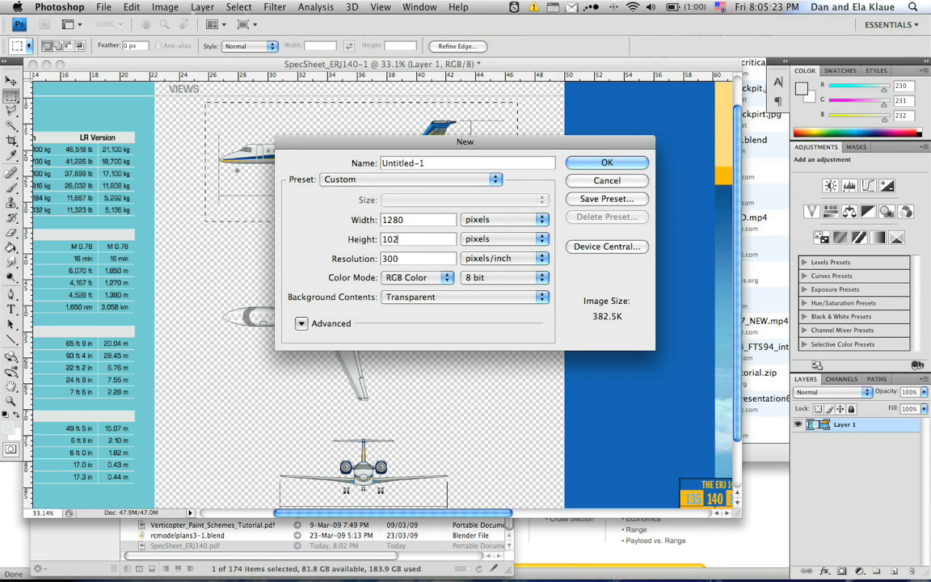
pyautogui.click(606, 162)
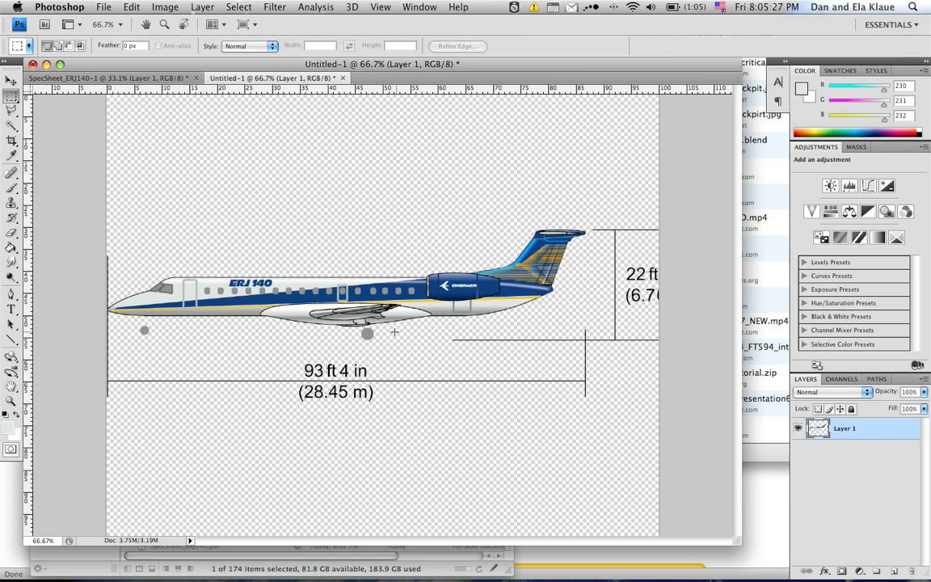
# Copy the top and front views from SpecSheet into Untitled-1 as Layers 2 and 3
pyautogui.click(109, 77)
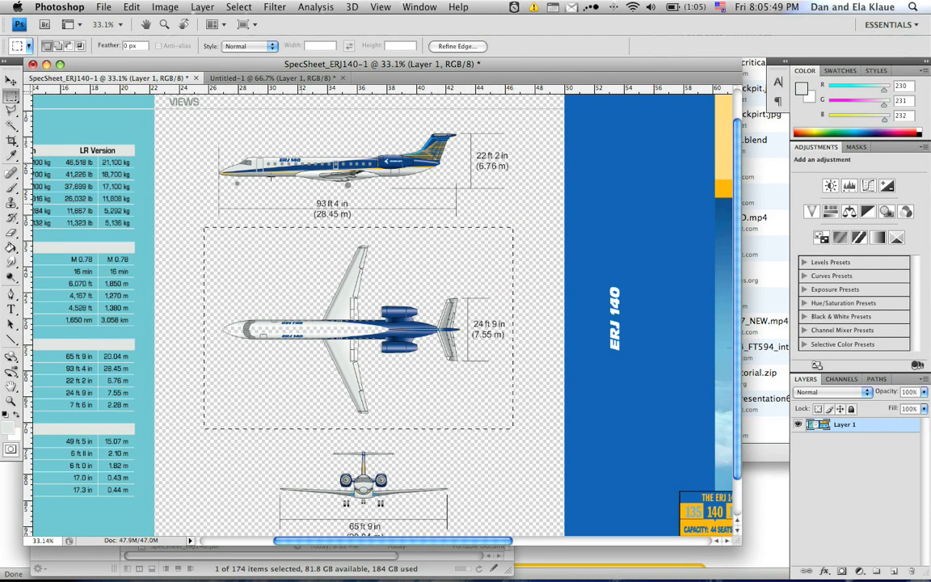
pyautogui.click(274, 78)
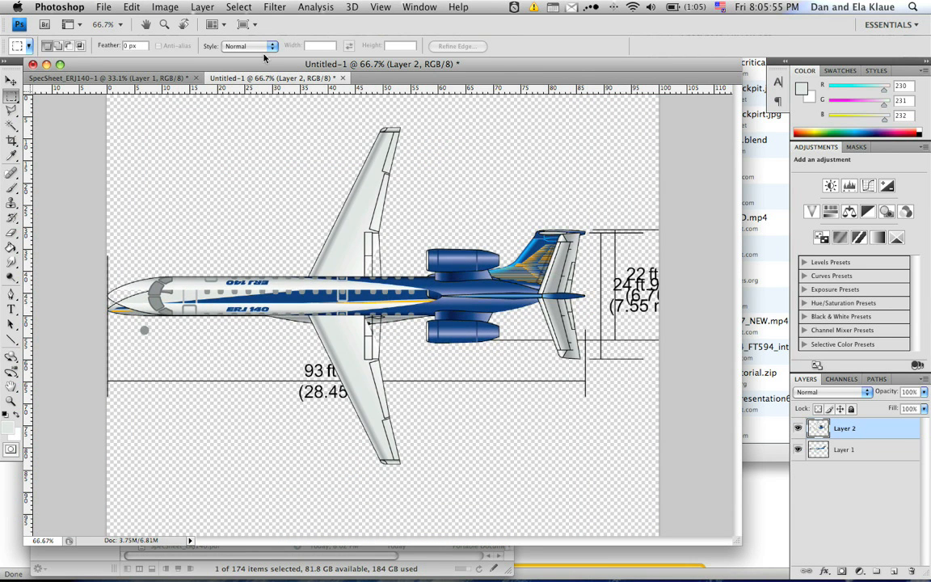
pyautogui.click(109, 77)
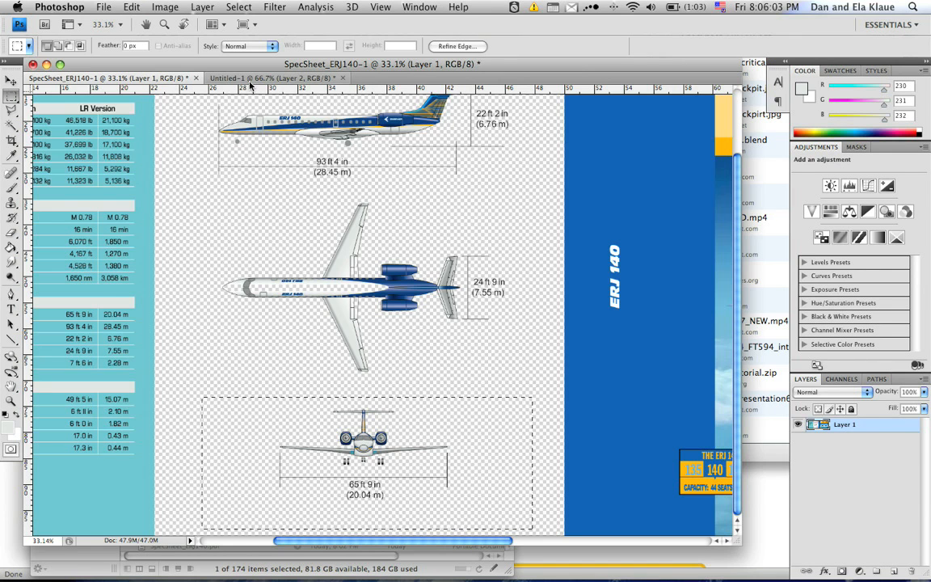
pyautogui.click(274, 77)
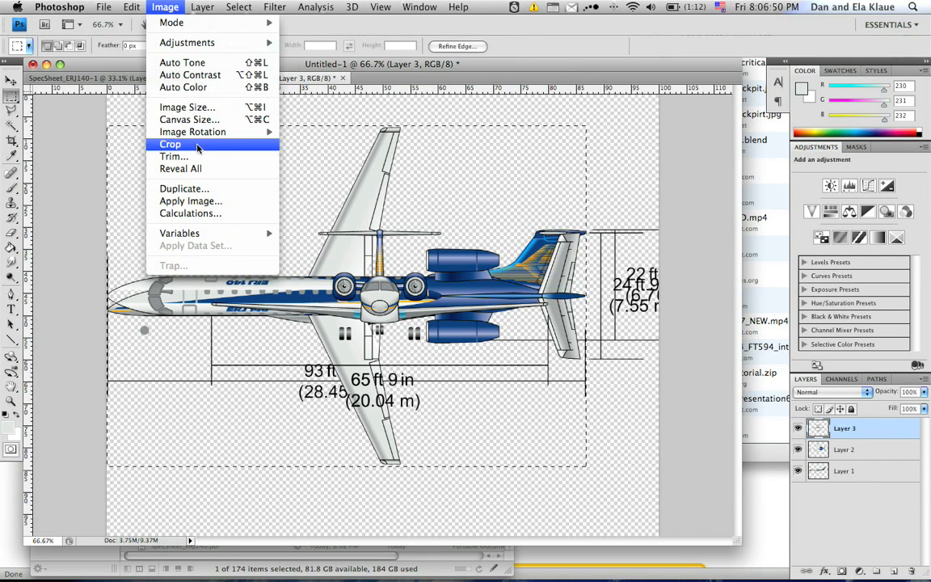
# Crop the canvas to the marquee selection around the stacked aircraft views
pyautogui.click(170, 144)
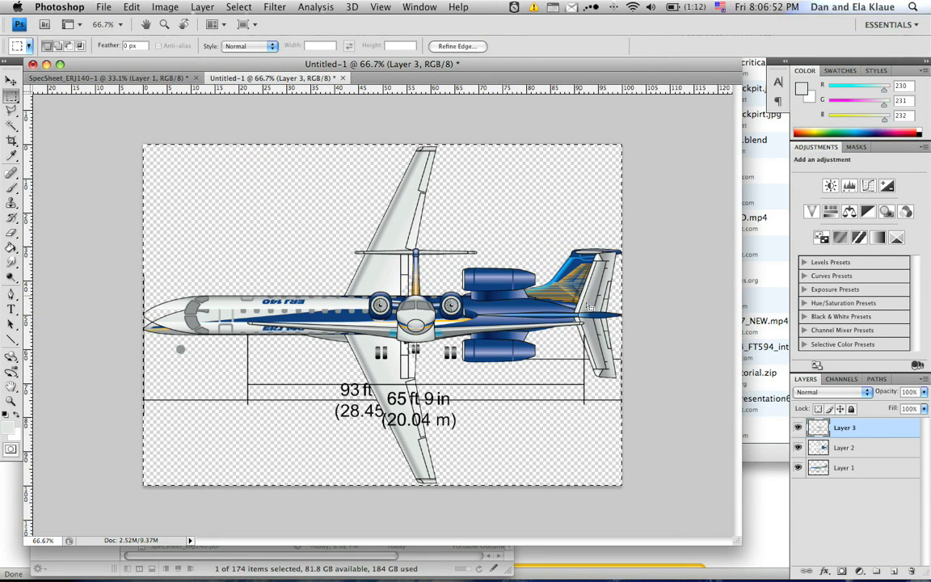
pyautogui.moveTo(505, 421)
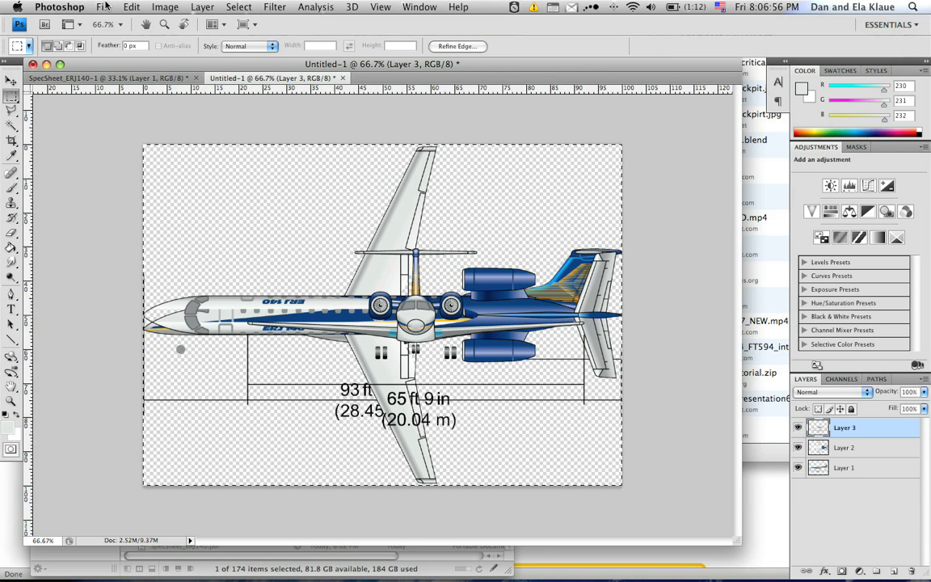
pyautogui.moveTo(270, 192)
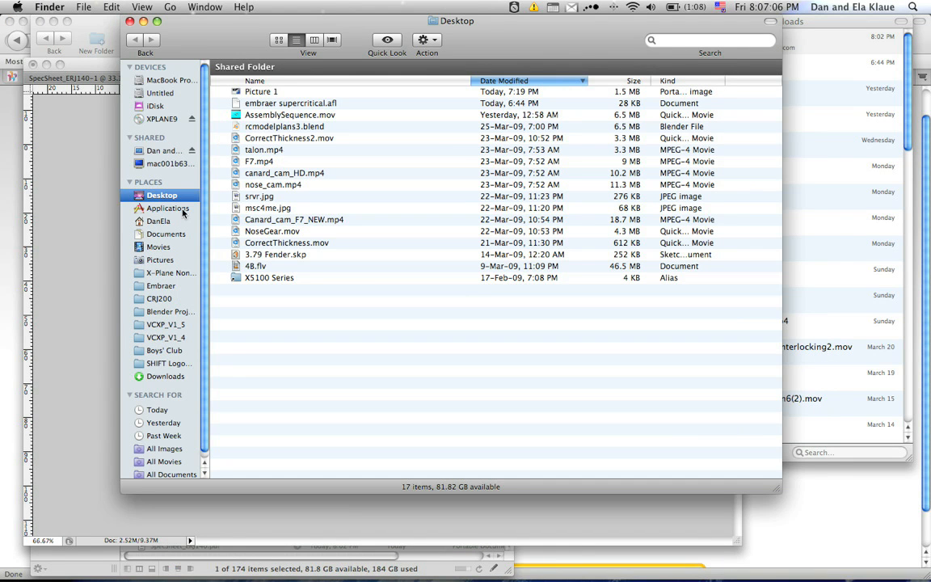
pyautogui.moveTo(177, 273)
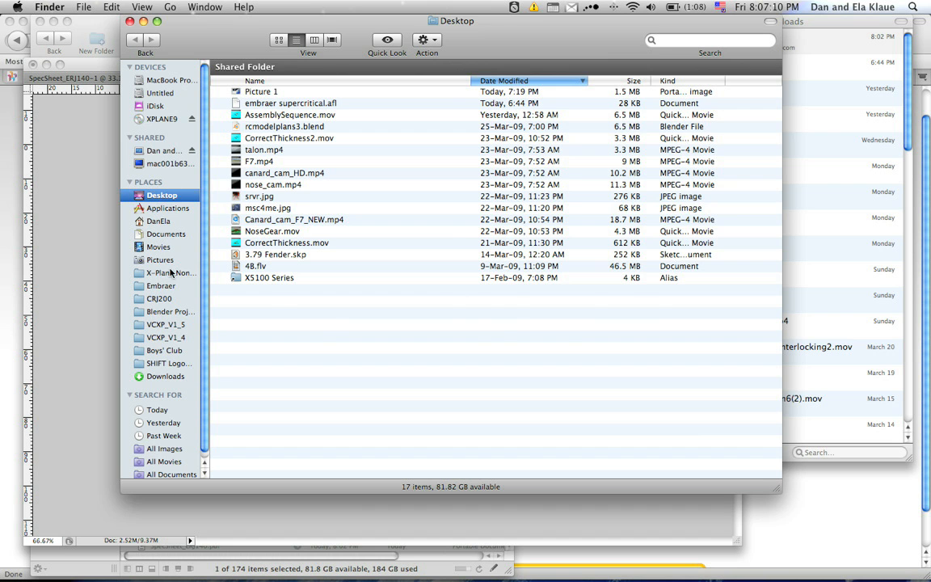
# Create the ERJ140 folder under X-Plane Non-Beta and open it
pyautogui.click(169, 272)
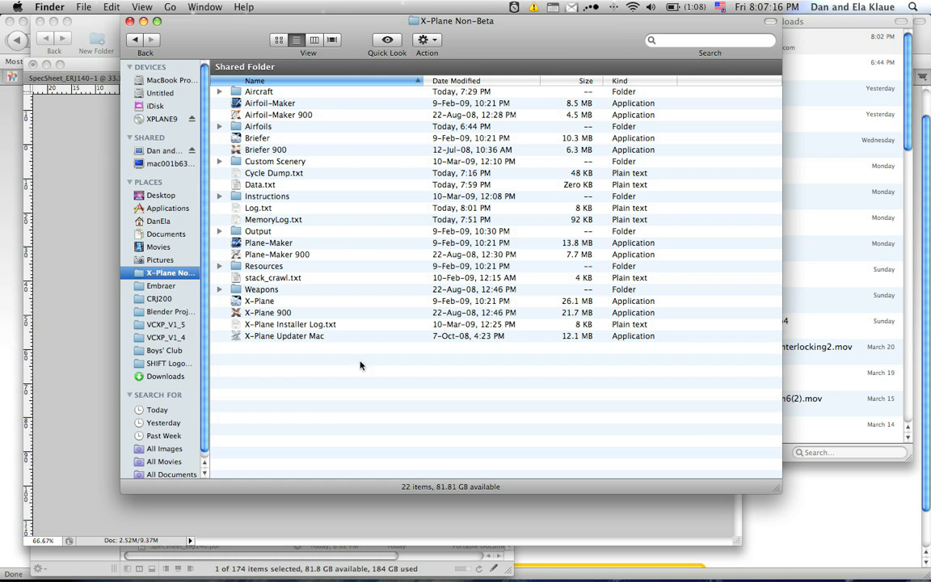
pyautogui.moveTo(295, 391)
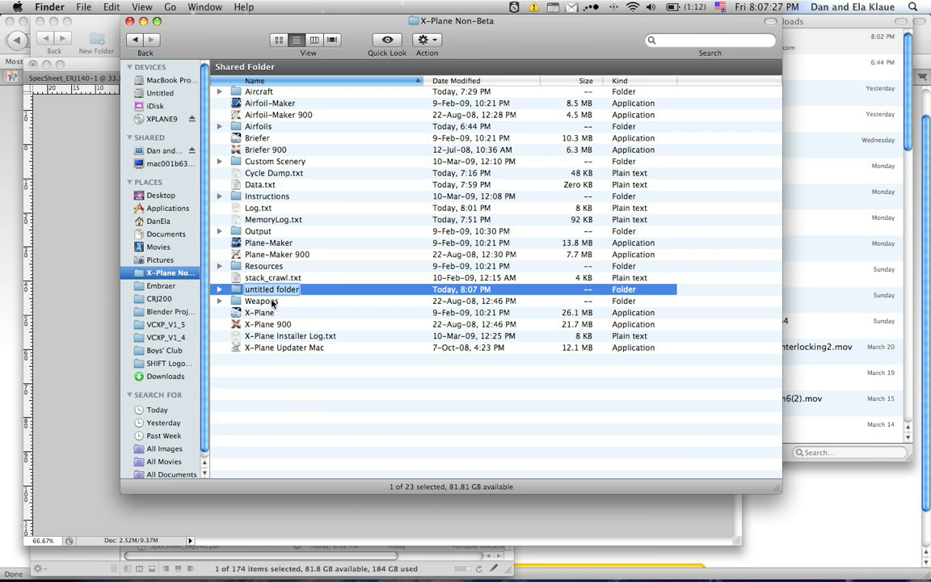
pyautogui.write('Embraer 140')
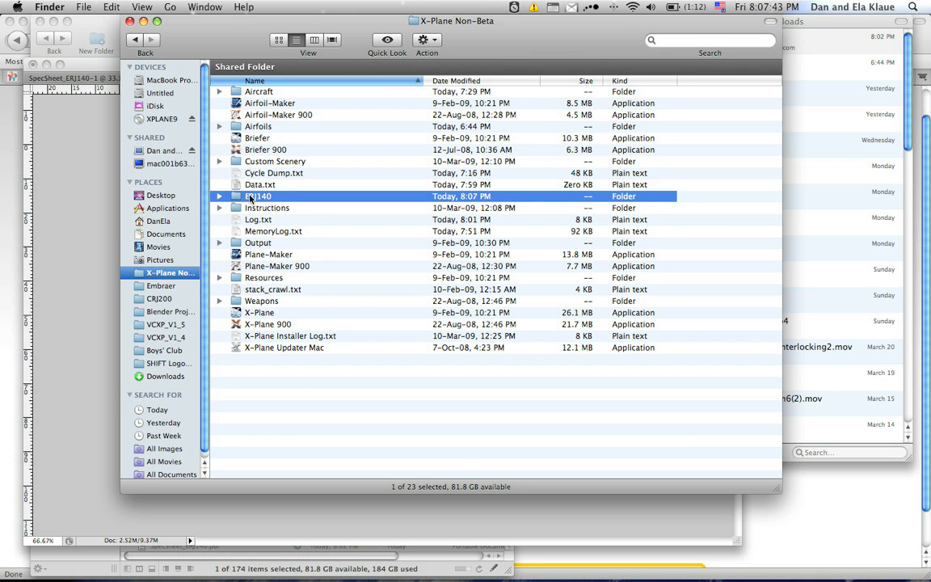
pyautogui.doubleClick(257, 195)
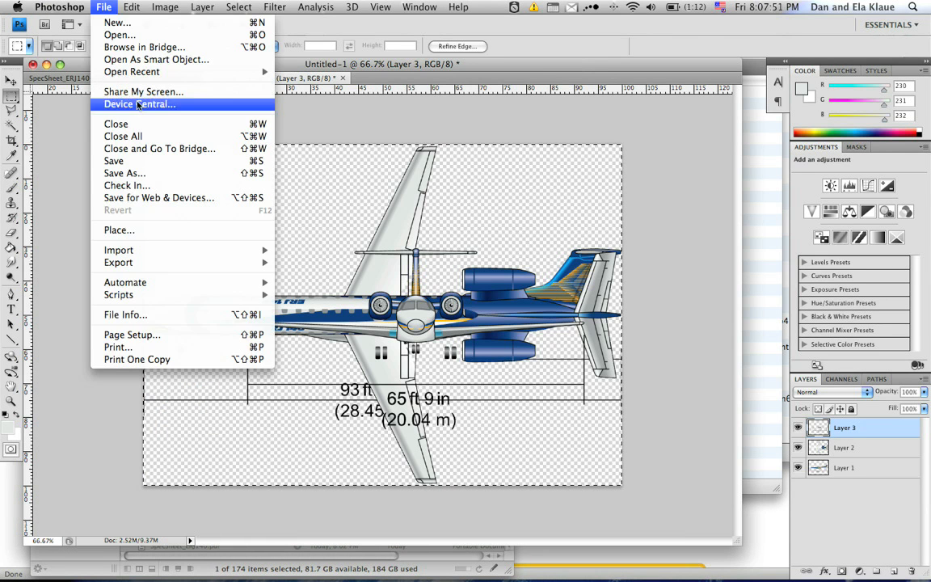
pyautogui.moveTo(127, 173)
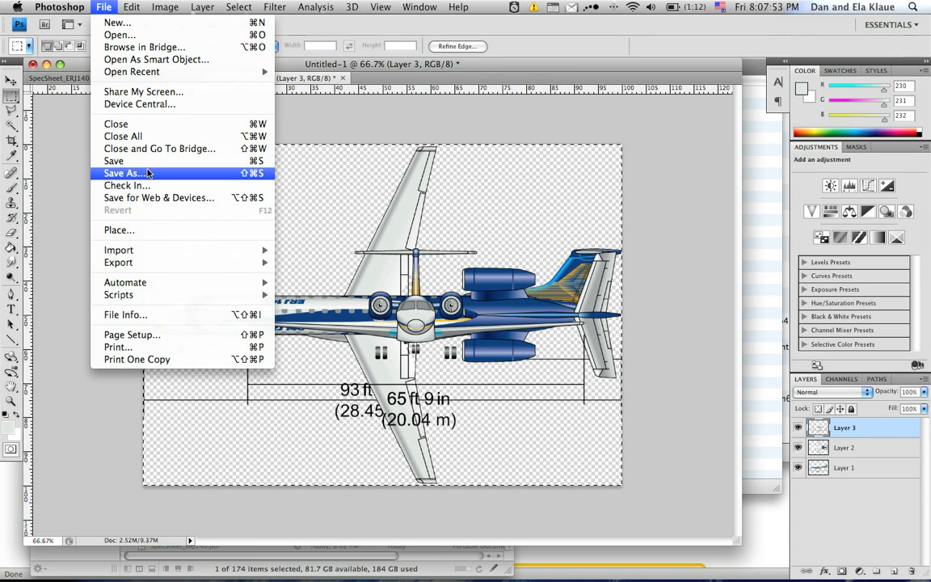
# Save the layered document into ERJ140 as ERJ3-viewLayers.psd
pyautogui.click(127, 173)
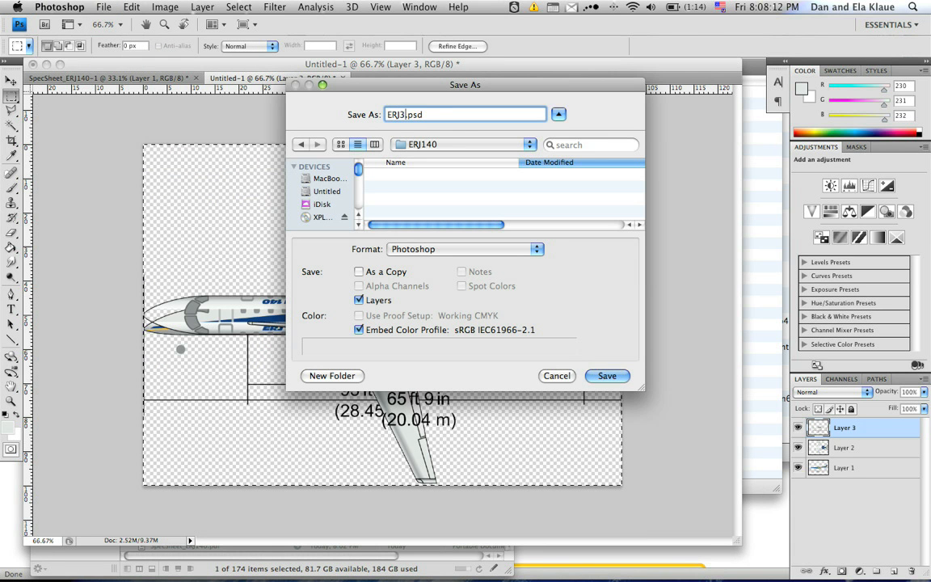
pyautogui.write('-view')
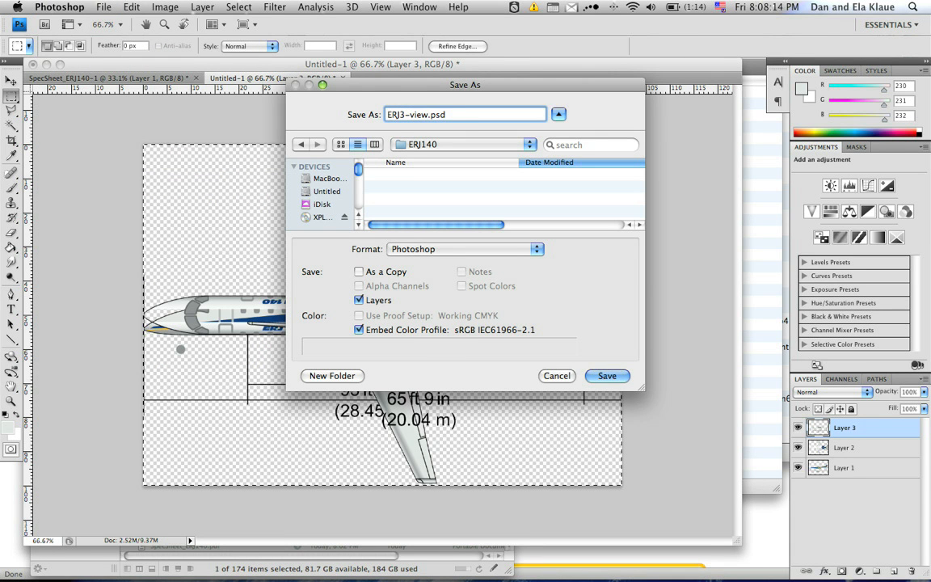
pyautogui.click(607, 375)
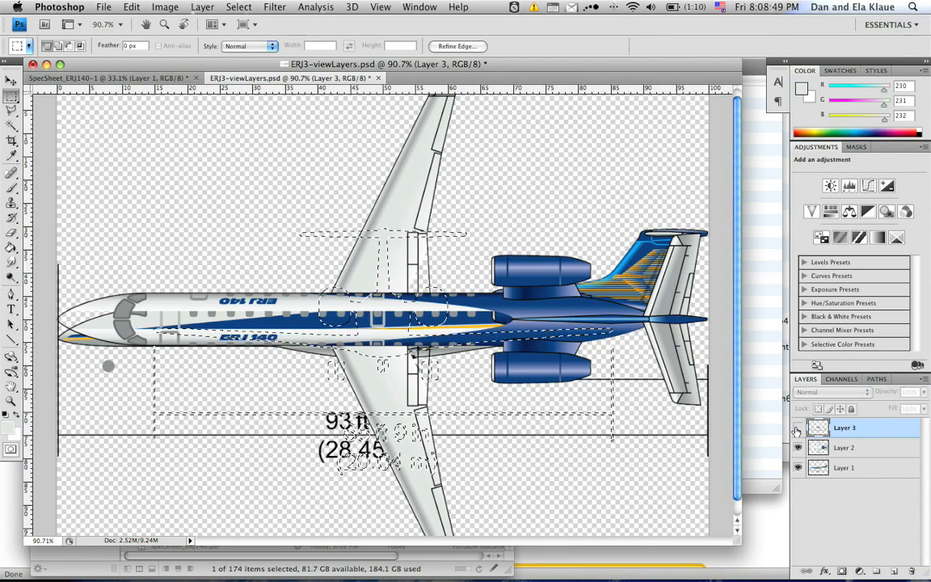
# Hide Layer 3 and Layer 2 so only Layer 1's side view shows
pyautogui.click(796, 427)
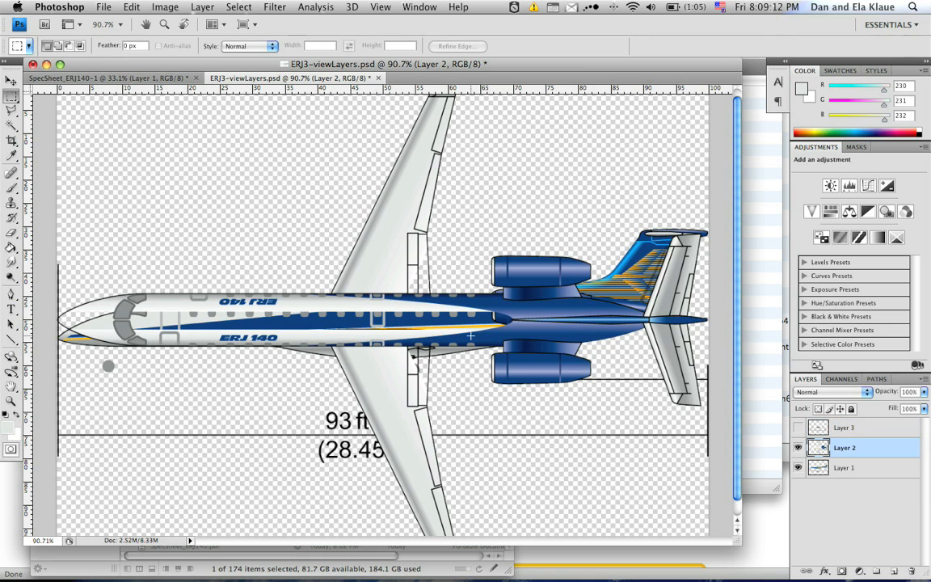
pyautogui.moveTo(479, 373)
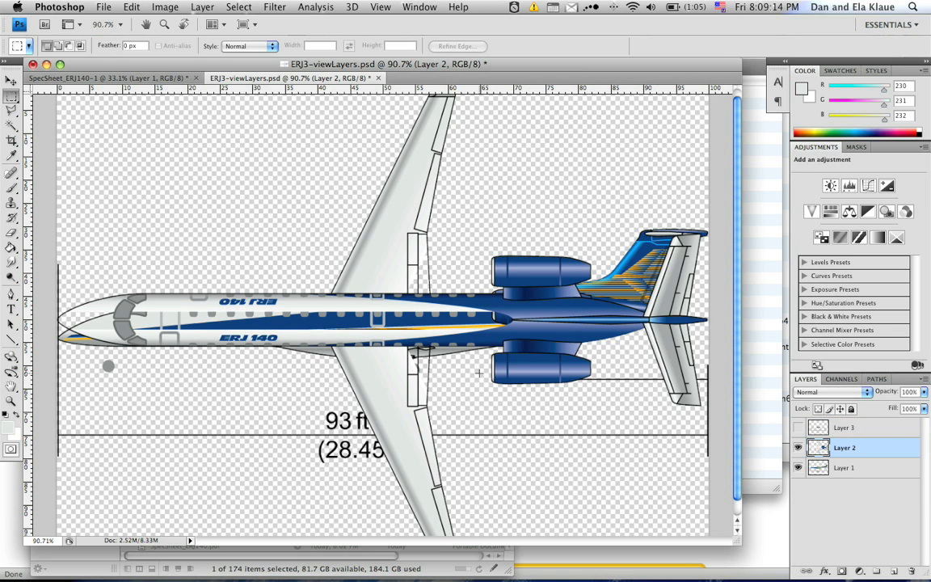
pyautogui.click(797, 446)
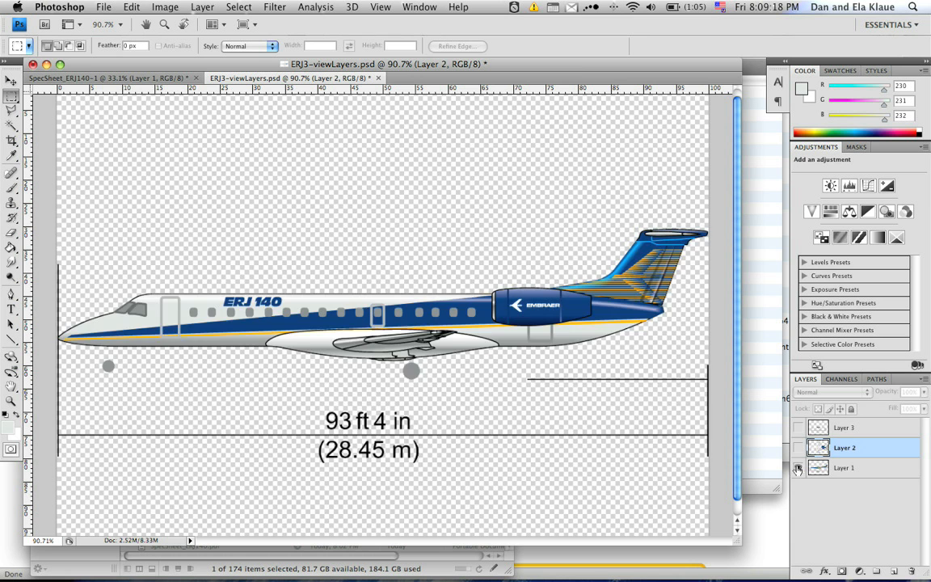
pyautogui.click(798, 428)
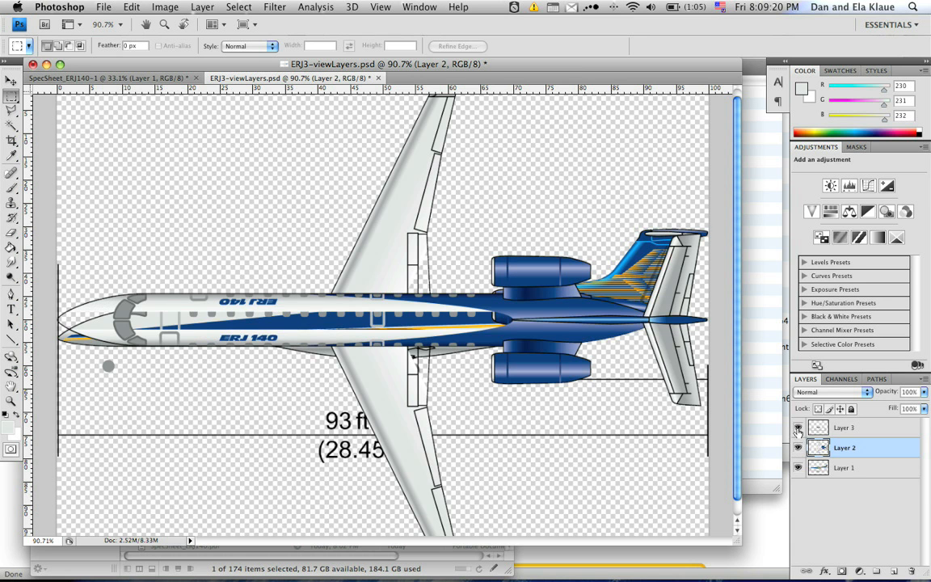
pyautogui.click(797, 428)
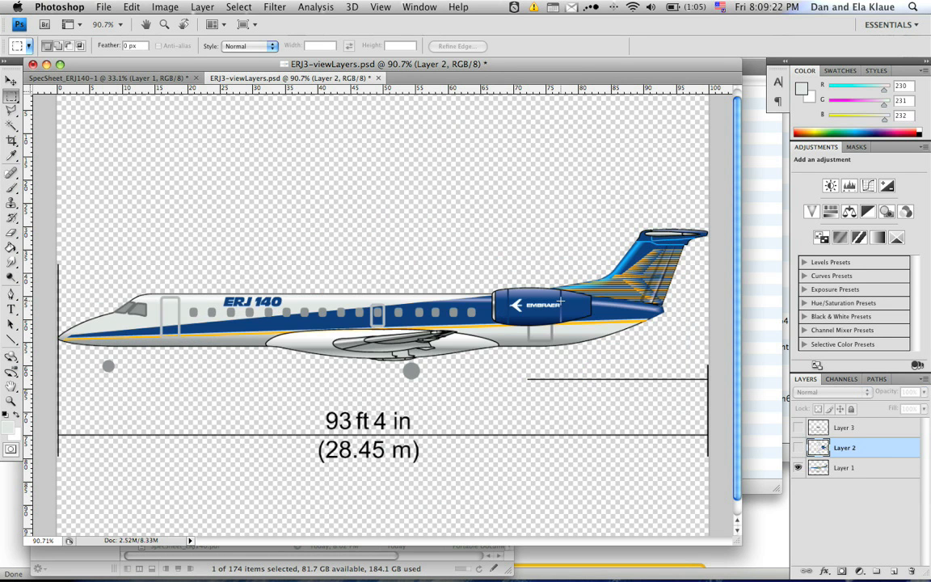
# Export the side view as transparent PNG-24 ERJ140Side.png into the ERJ140 folder
pyautogui.click(104, 6)
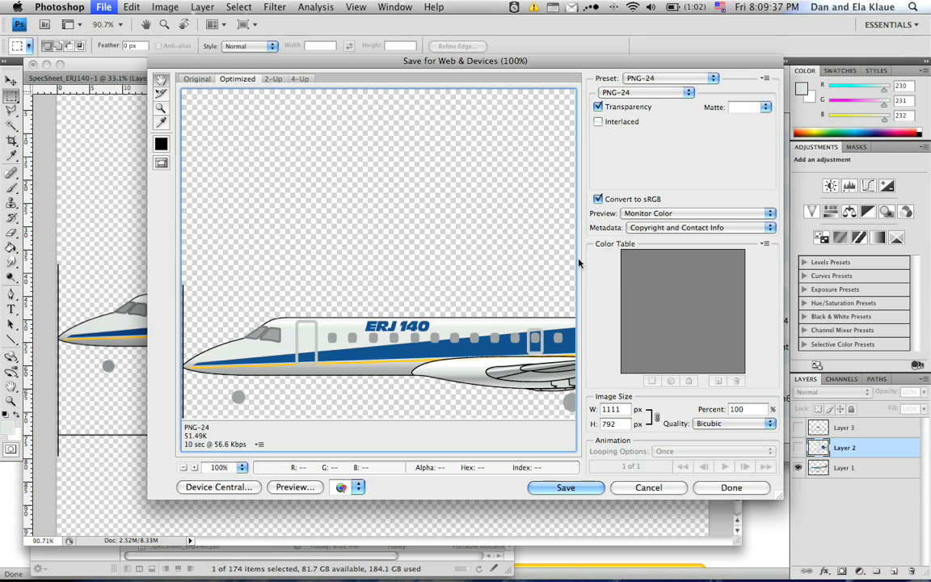
pyautogui.moveTo(642, 96)
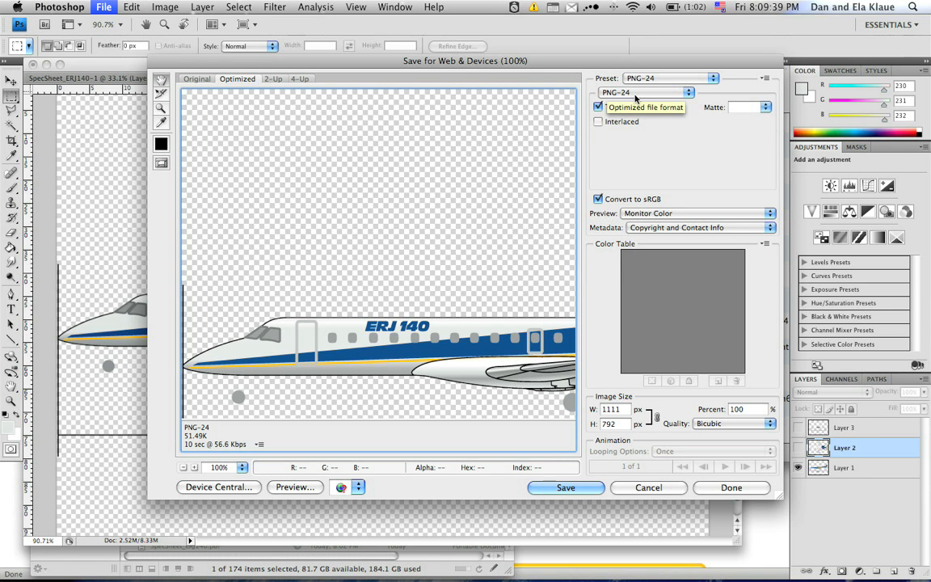
pyautogui.click(599, 106)
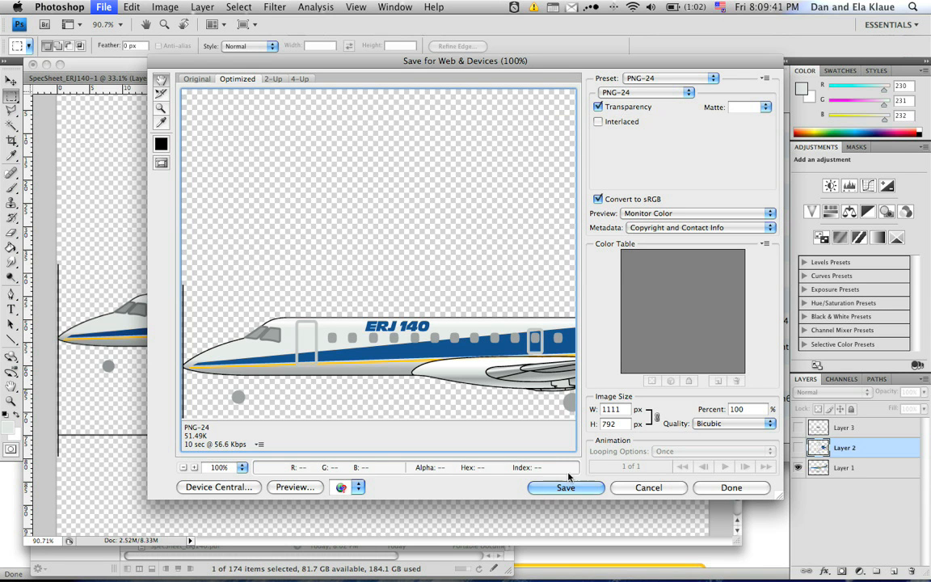
pyautogui.click(565, 487)
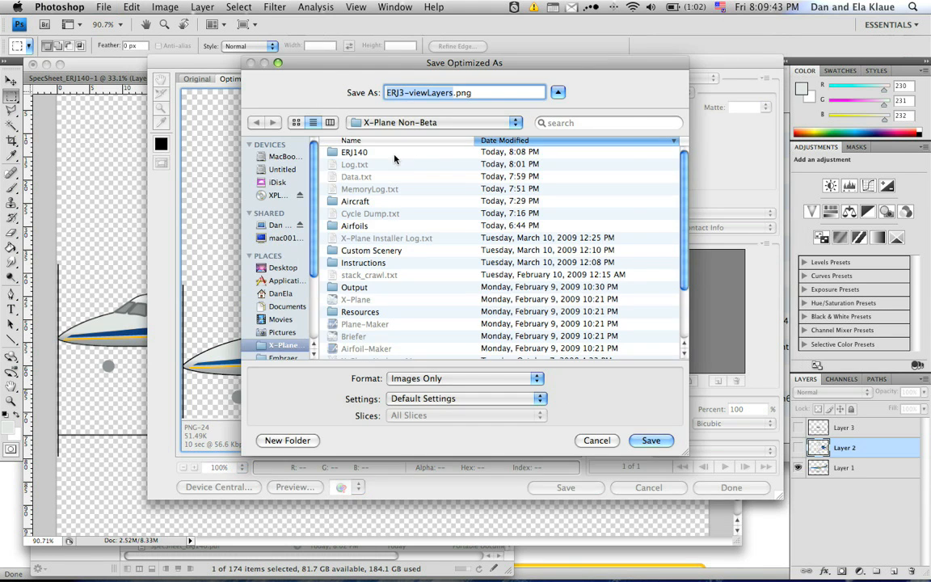
pyautogui.doubleClick(354, 152)
pyautogui.write('ERJ140Side')
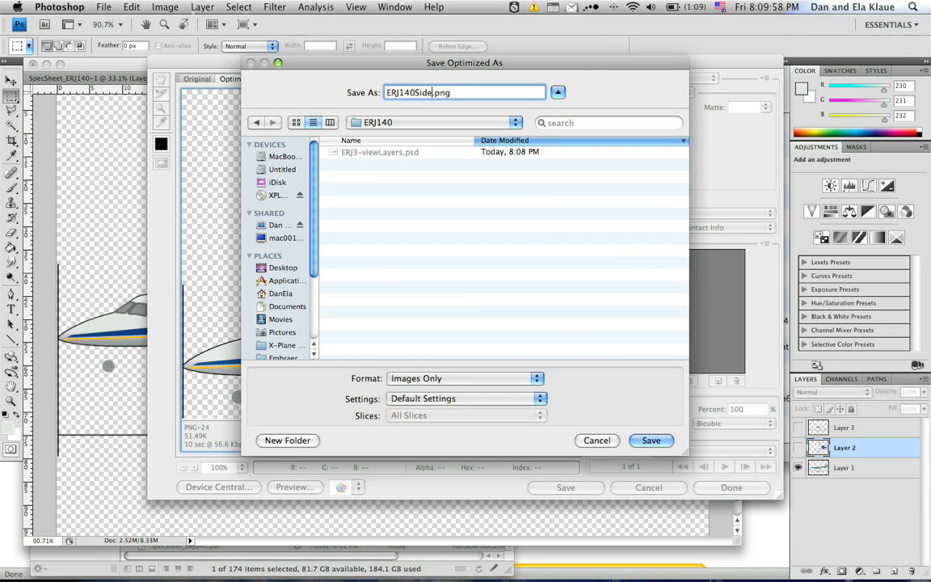
pyautogui.click(651, 439)
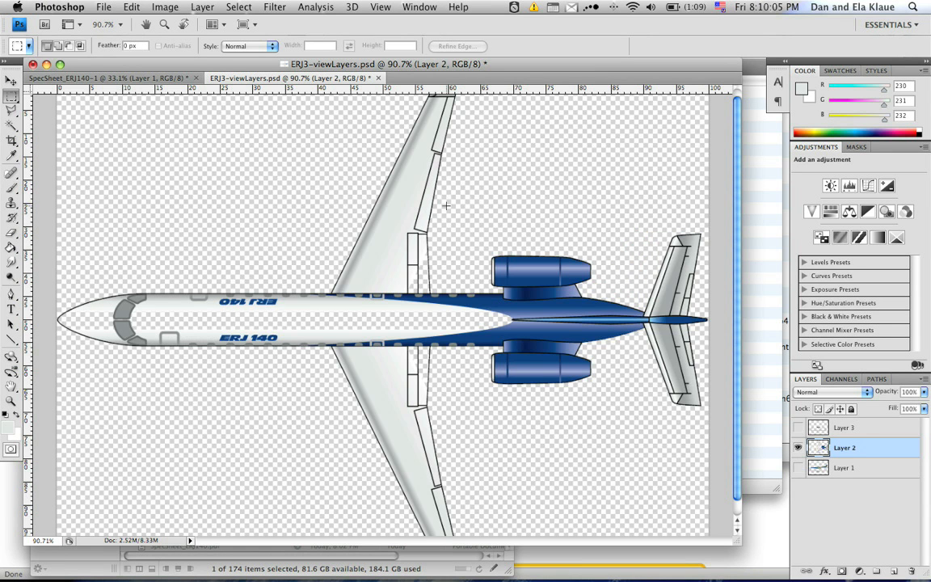
pyautogui.click(103, 6)
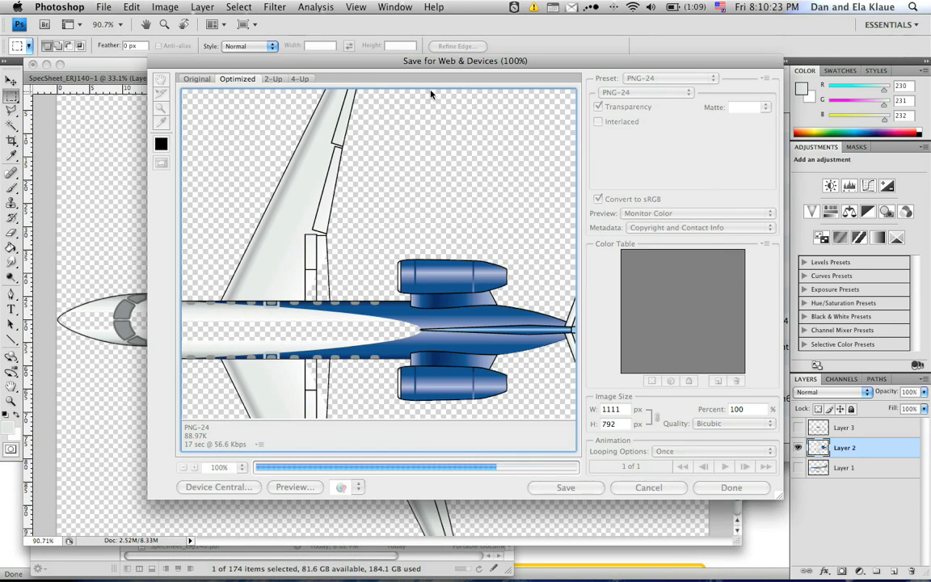